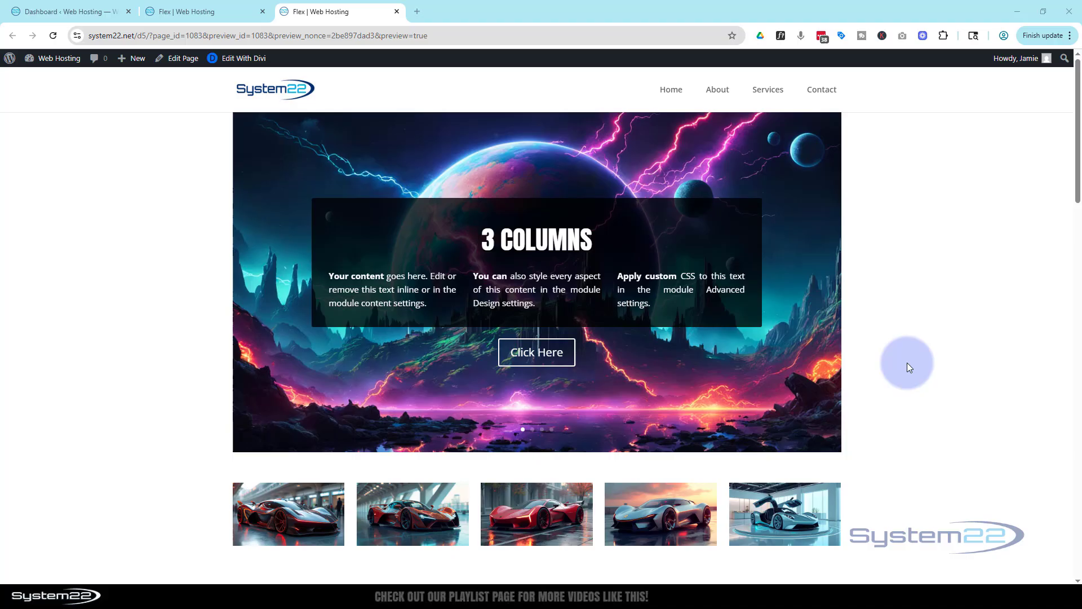
pyautogui.moveTo(943, 322)
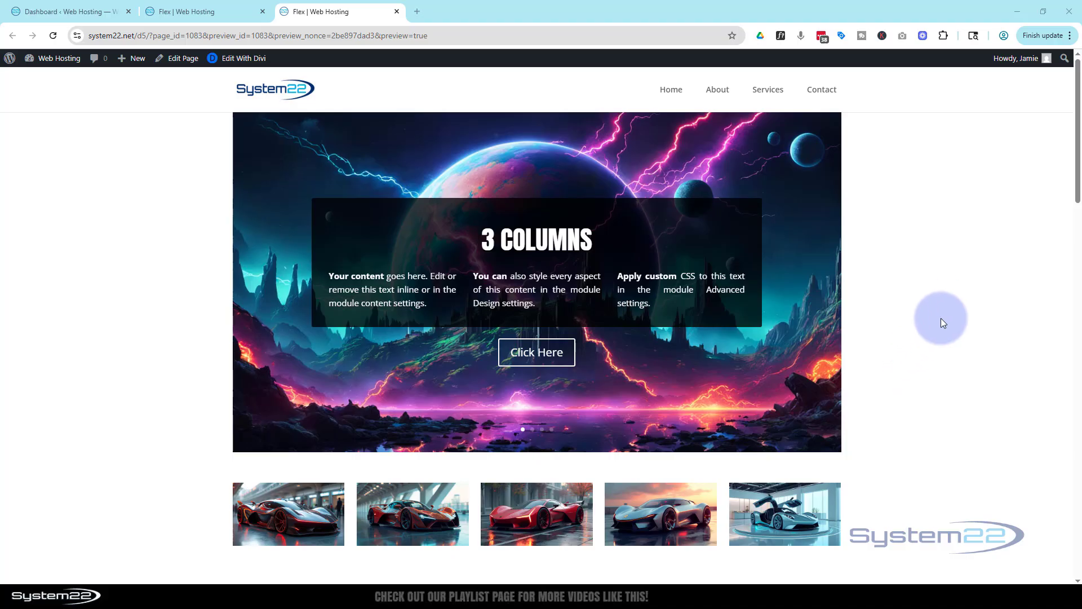
pyautogui.moveTo(936, 273)
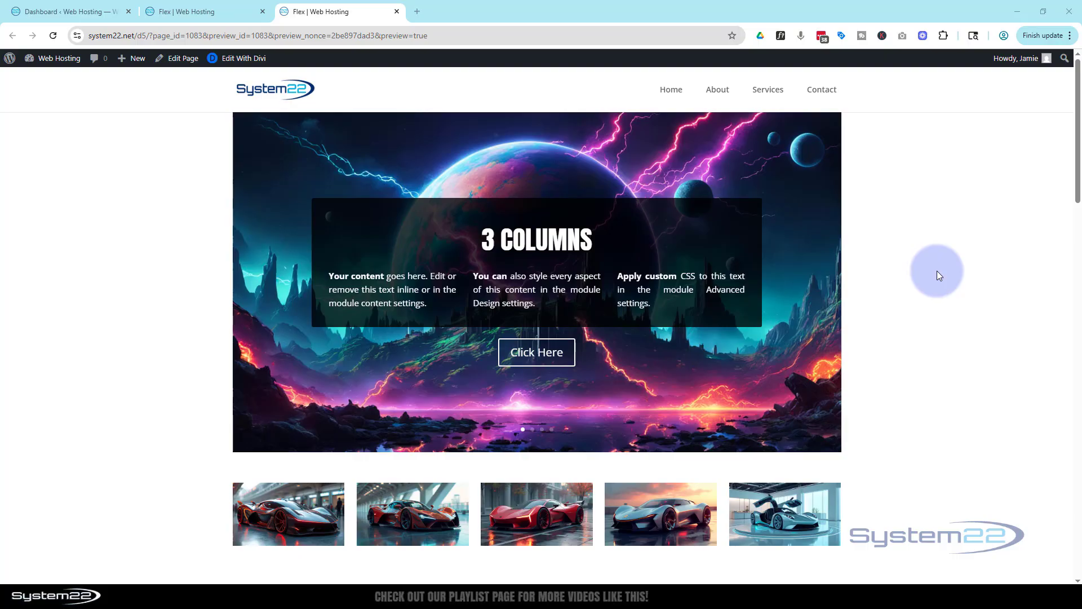
pyautogui.moveTo(936, 268)
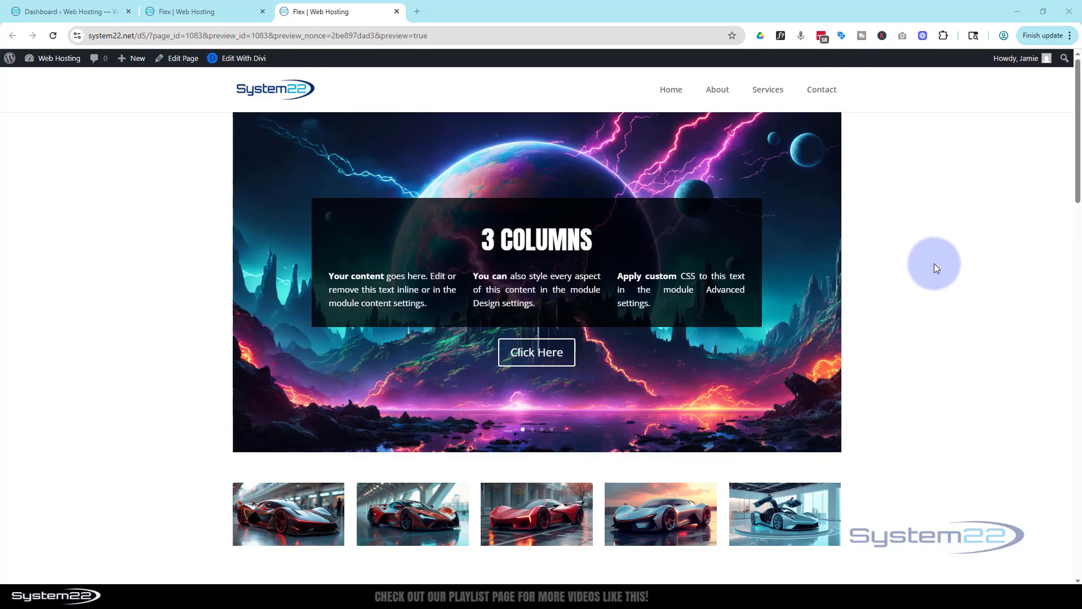
pyautogui.moveTo(810, 214)
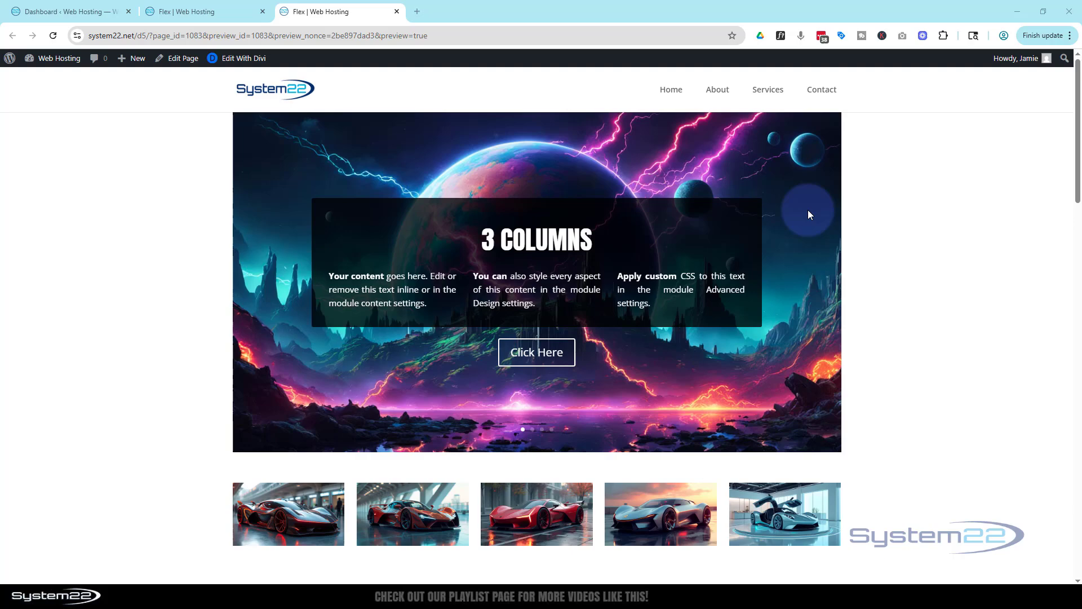
pyautogui.moveTo(776, 347)
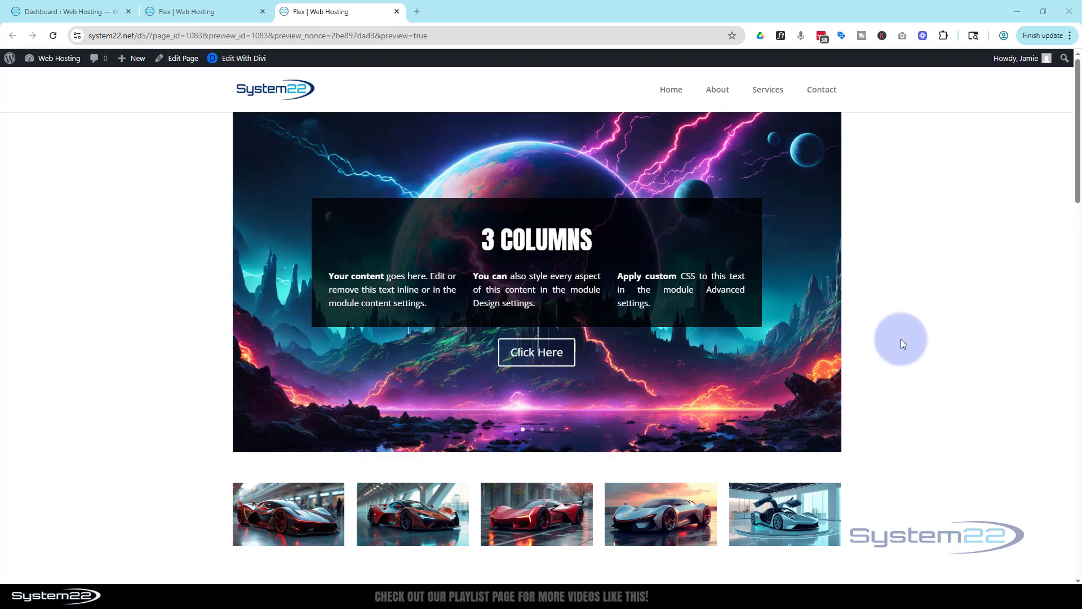
pyautogui.moveTo(774, 223)
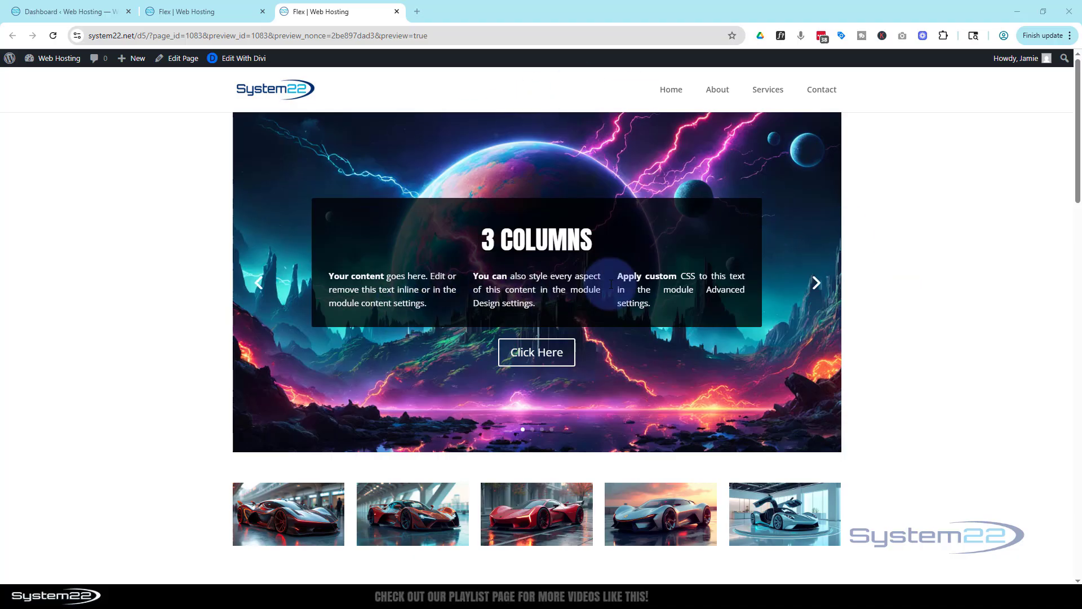
pyautogui.moveTo(1014, 231)
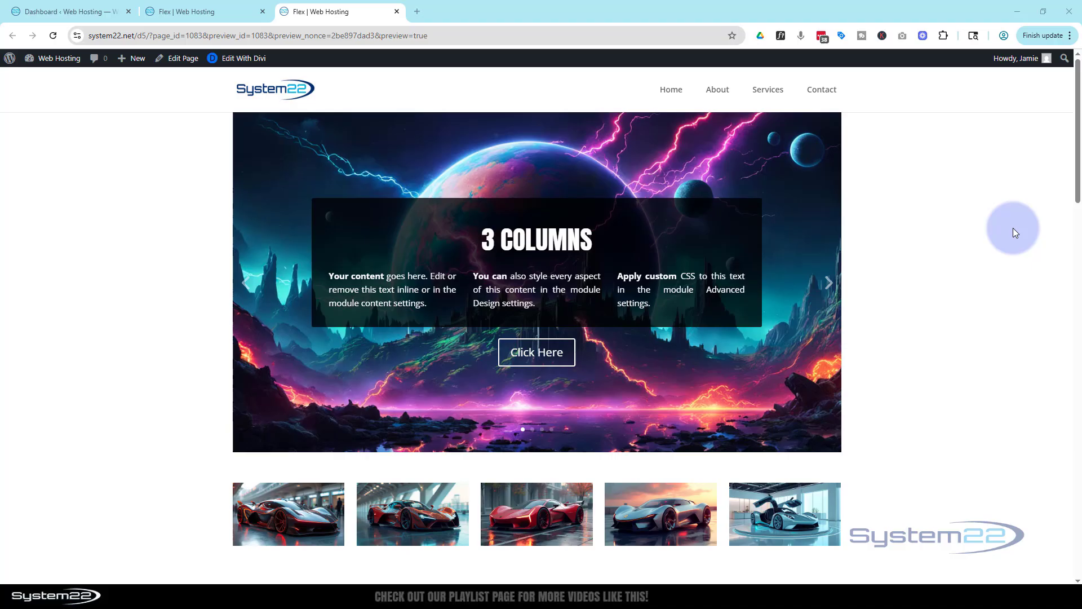
pyautogui.moveTo(994, 245)
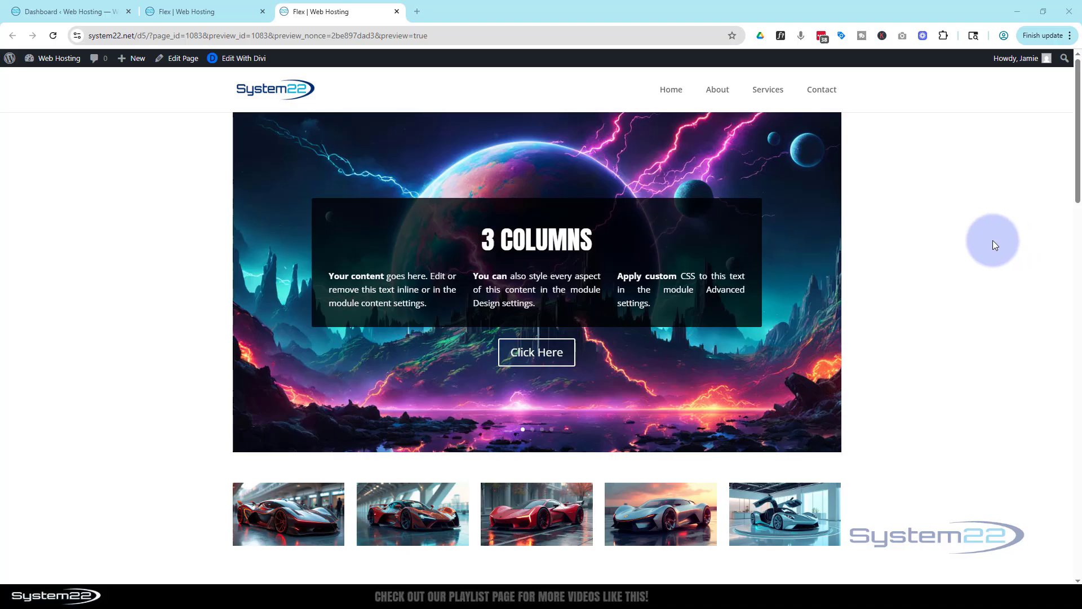
pyautogui.moveTo(813, 283)
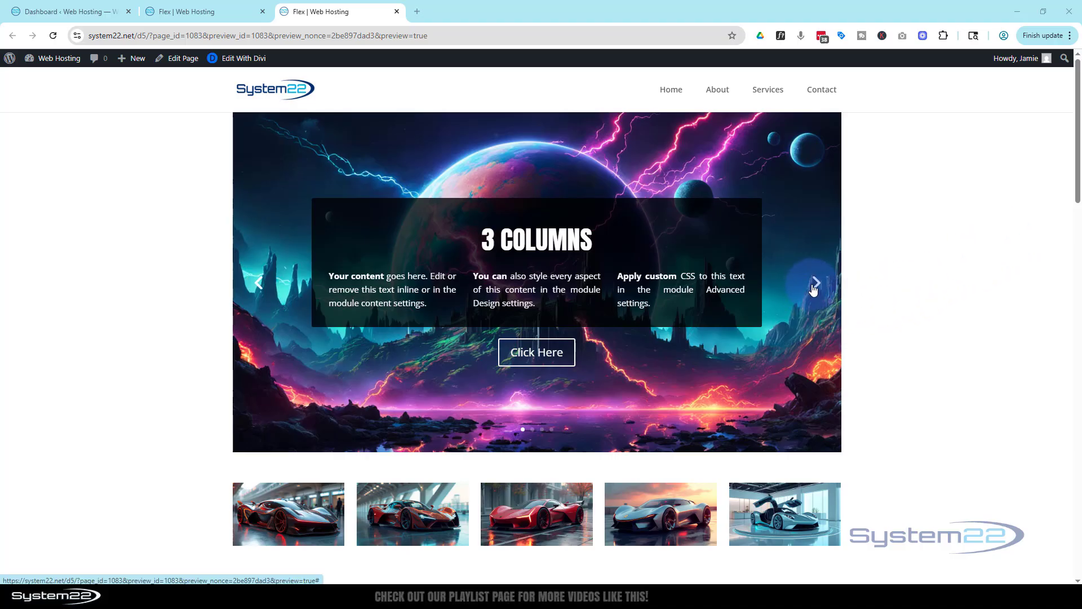
# Cycle through the preview's slides (2 columns, 4 columns, single column, 3 columns).
pyautogui.click(814, 283)
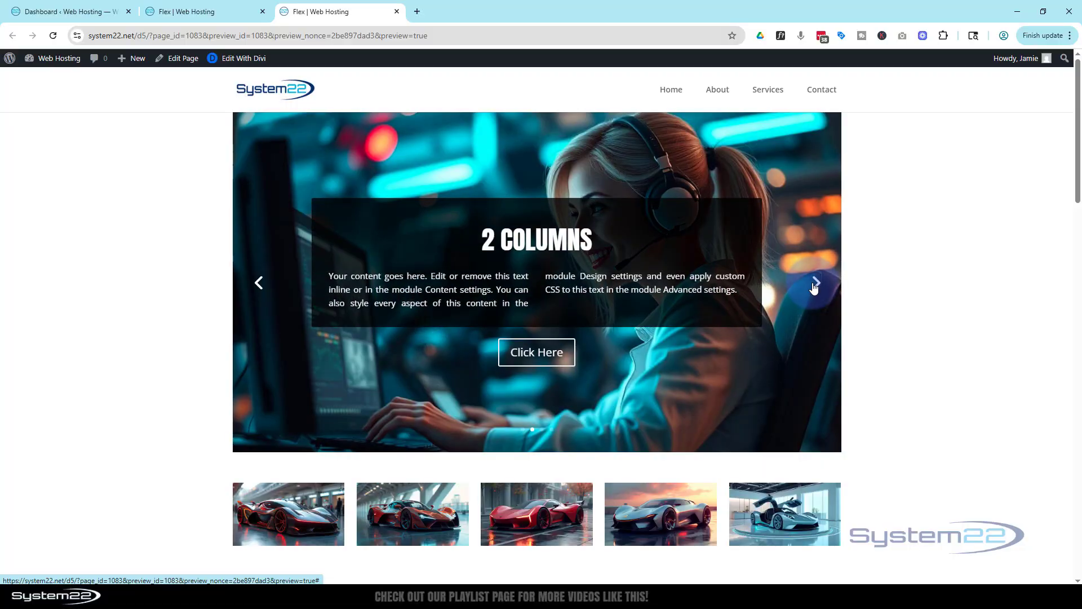
pyautogui.click(812, 283)
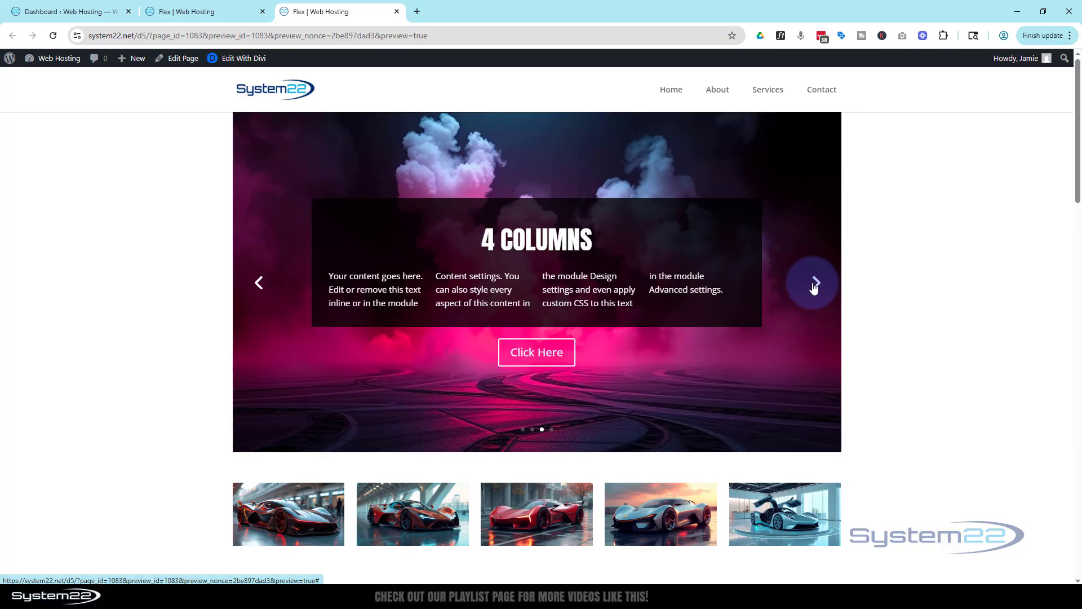
pyautogui.click(813, 283)
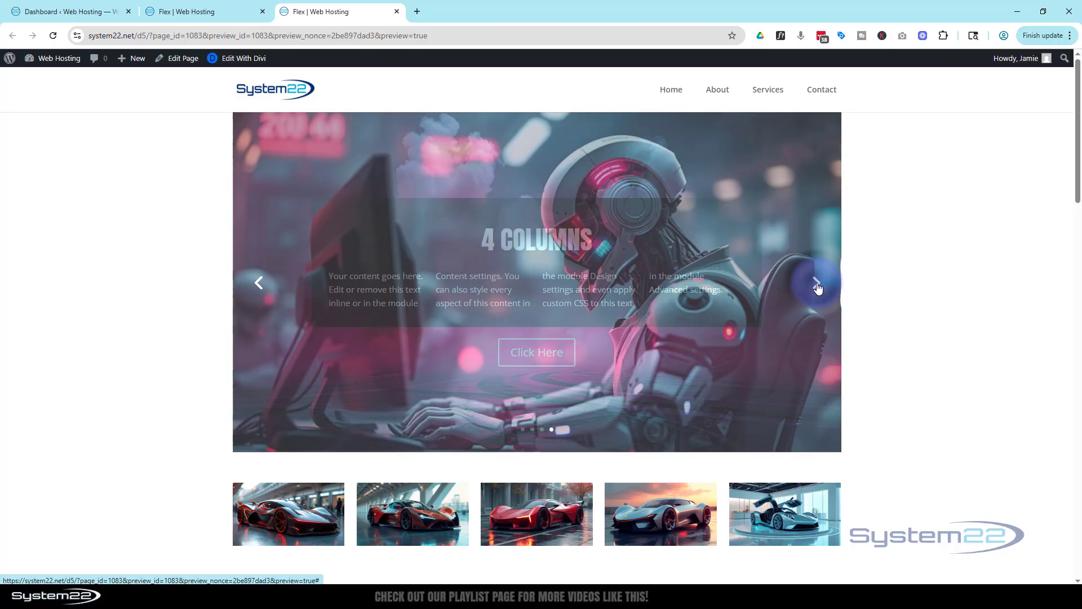
pyautogui.click(817, 282)
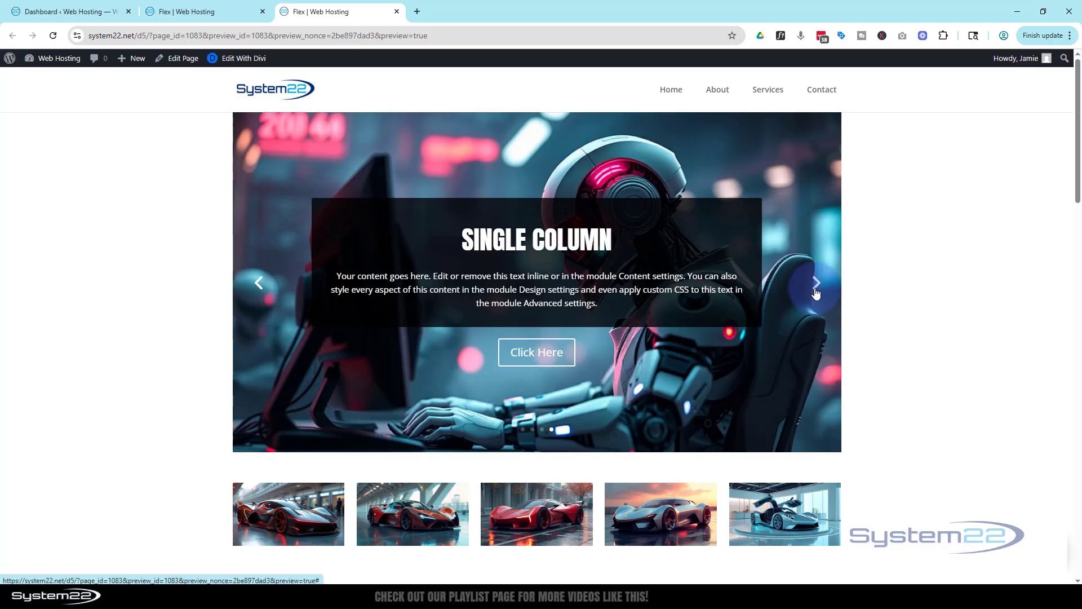
pyautogui.click(816, 282)
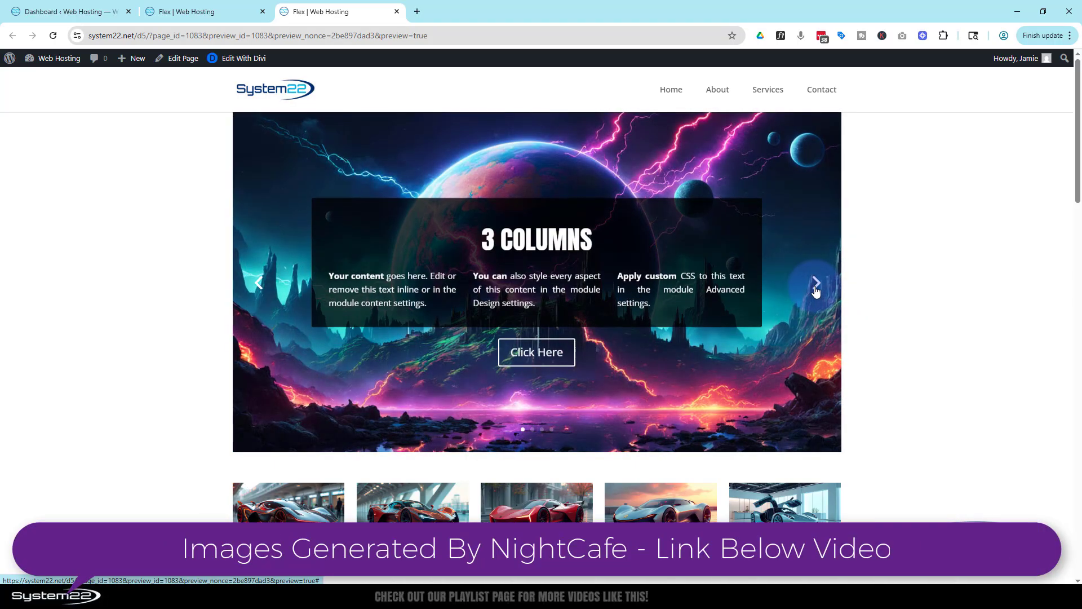
pyautogui.moveTo(789, 282)
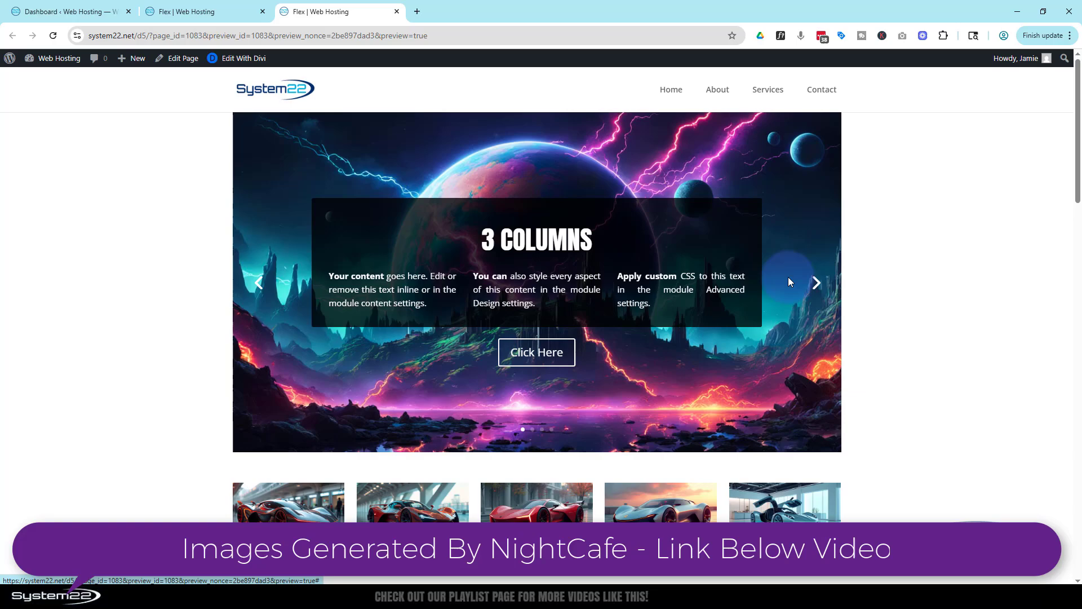
# Return to the builder tab and close the page preview.
pyautogui.click(204, 11)
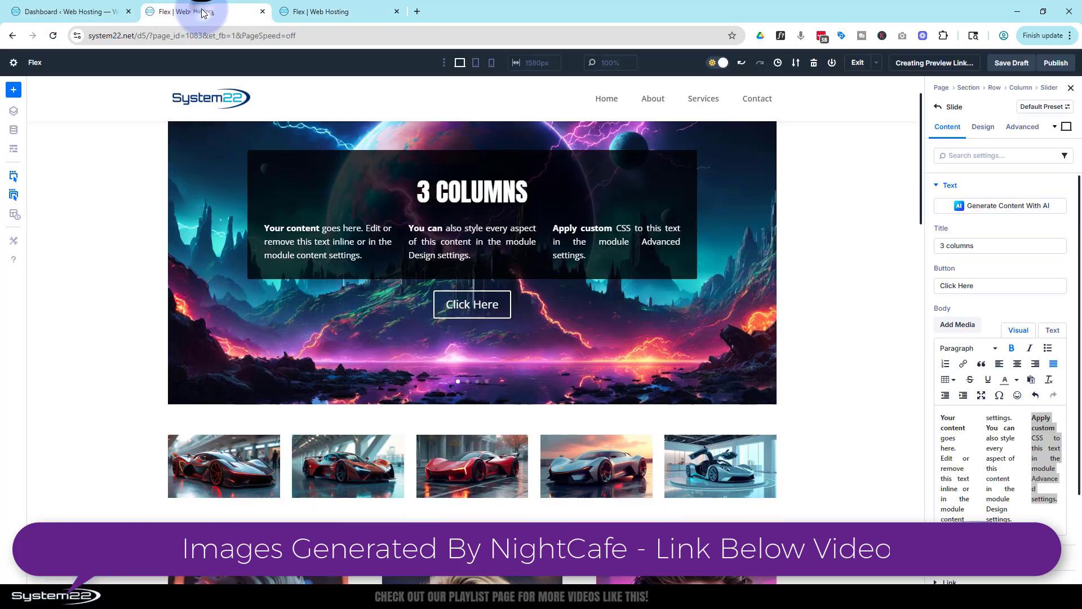
pyautogui.click(396, 12)
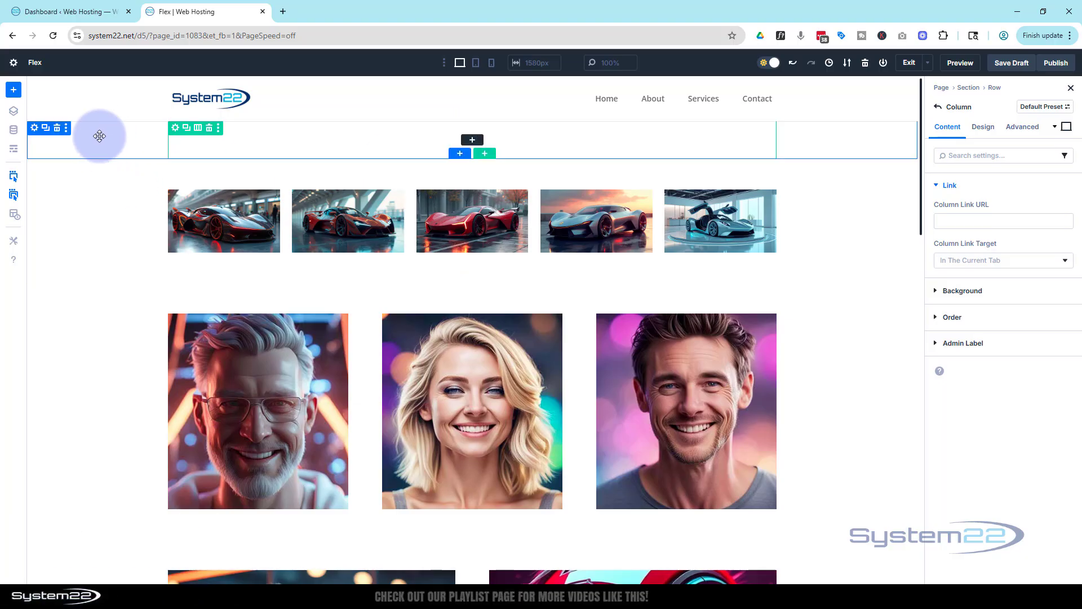
pyautogui.moveTo(250, 133)
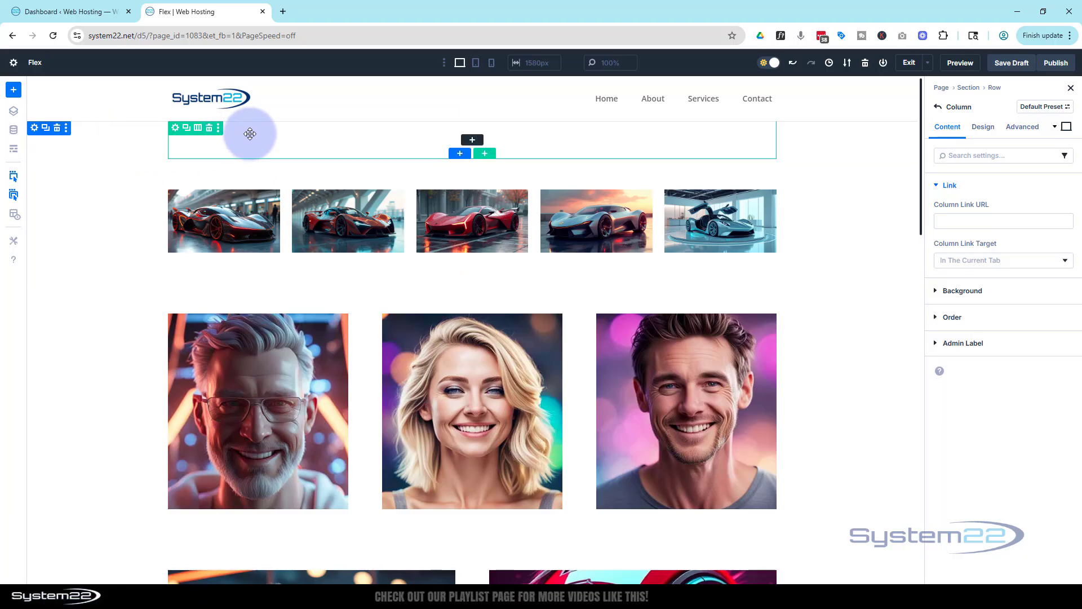
pyautogui.moveTo(472, 138)
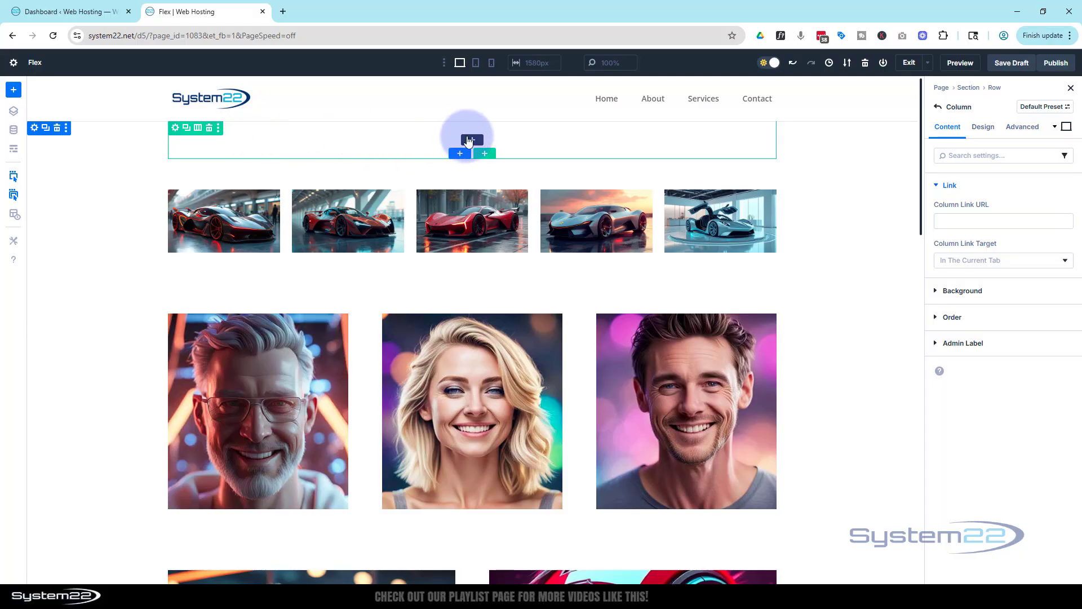
# Add a Slider module to the empty column, showing two default 'Your Title Goes Here' slides.
pyautogui.click(459, 153)
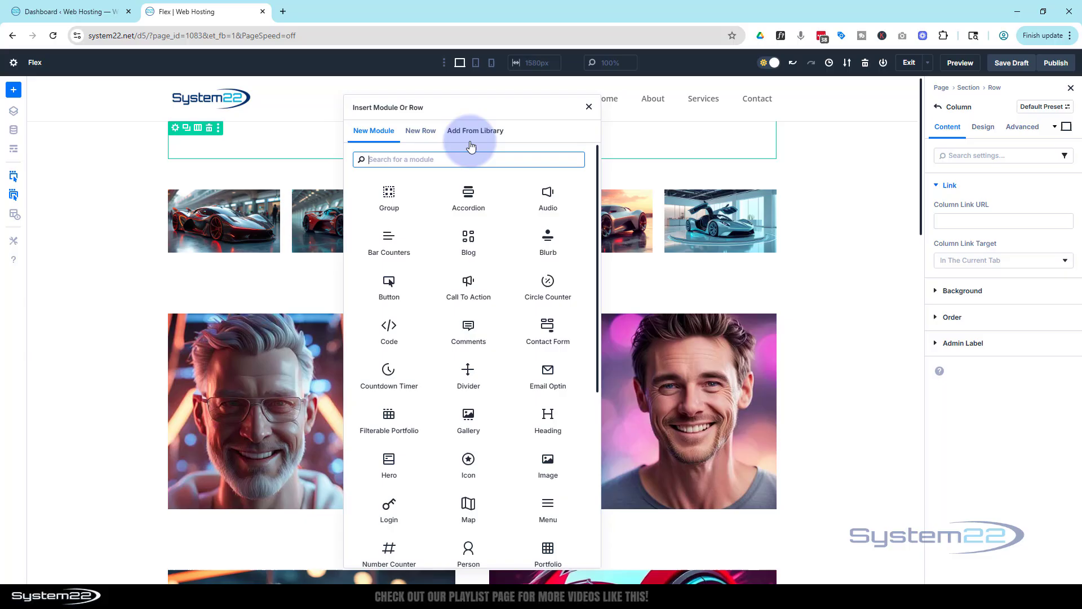
pyautogui.scroll(-3)
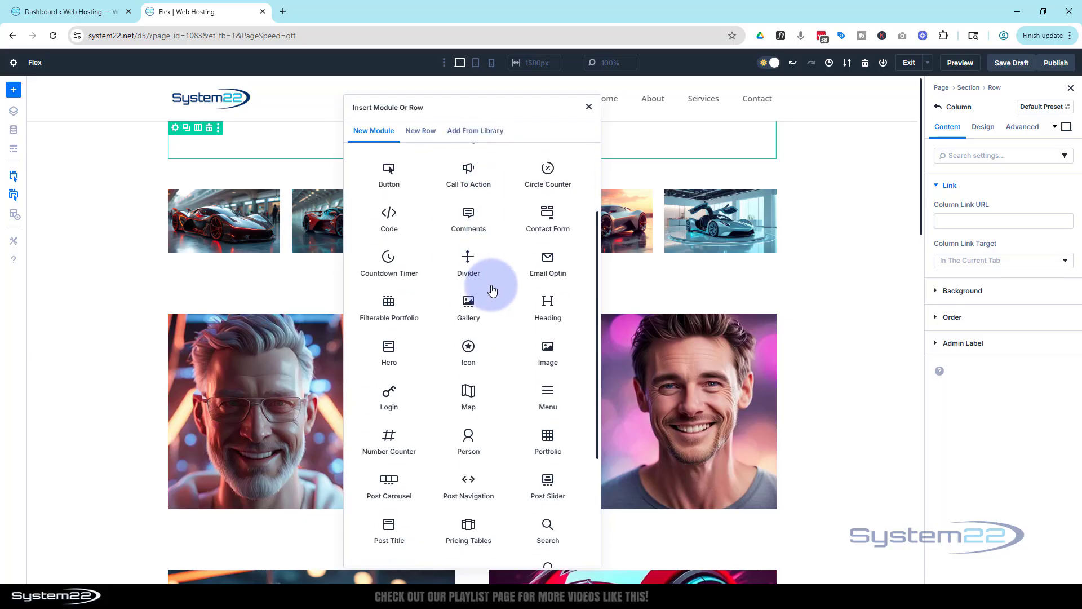
pyautogui.scroll(-3)
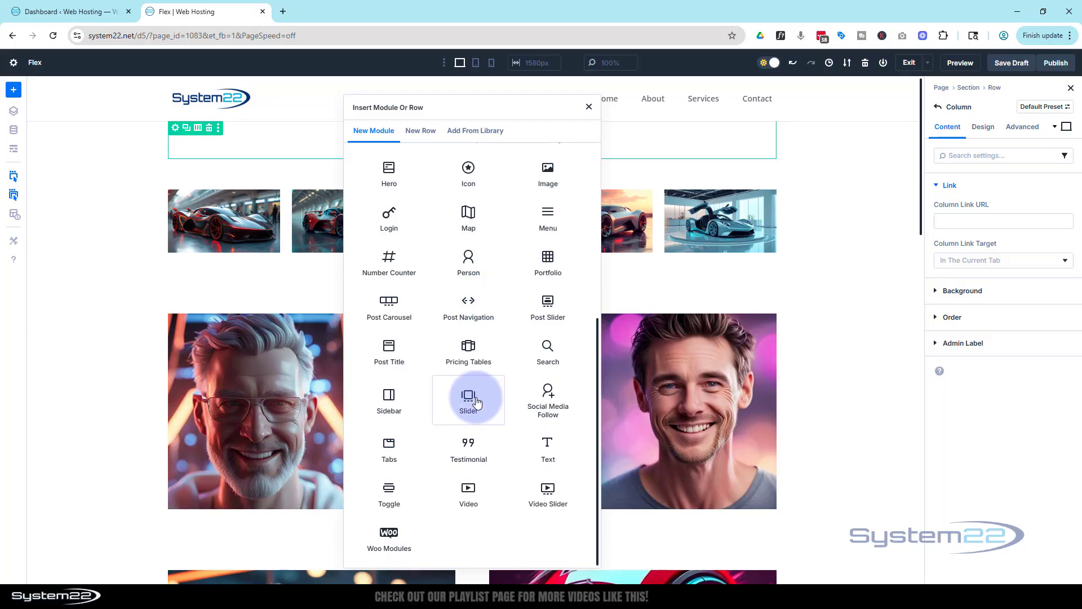
pyautogui.click(468, 399)
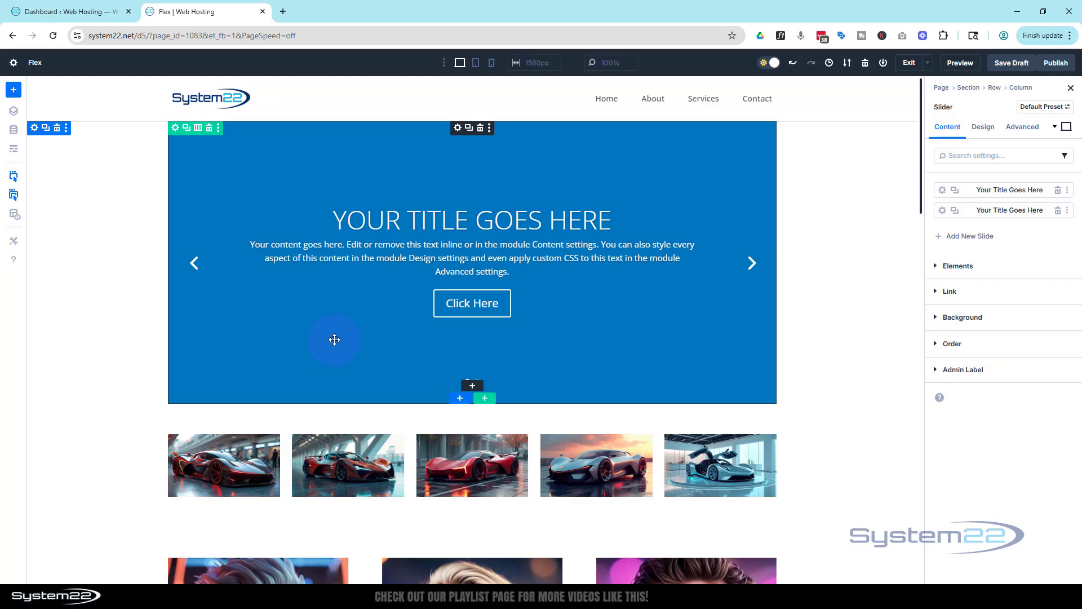
pyautogui.moveTo(334, 331)
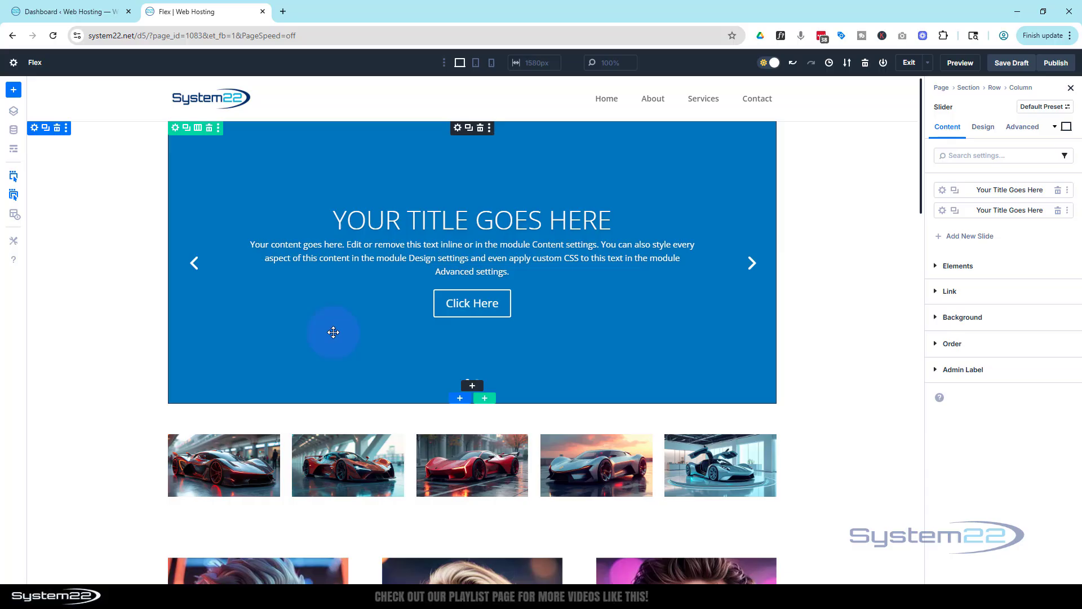
pyautogui.moveTo(860, 205)
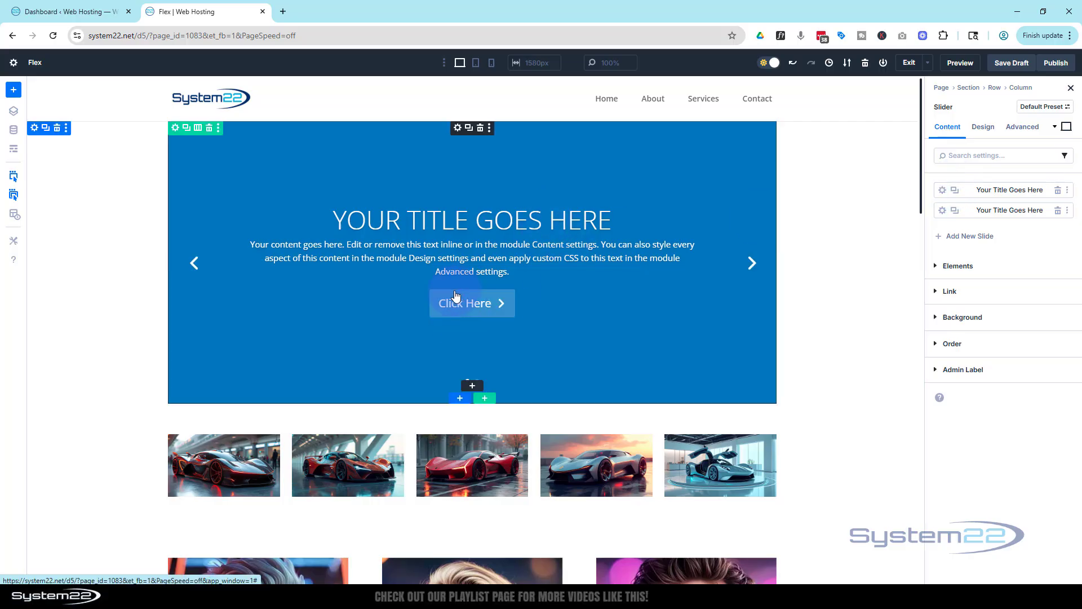
pyautogui.moveTo(448, 221)
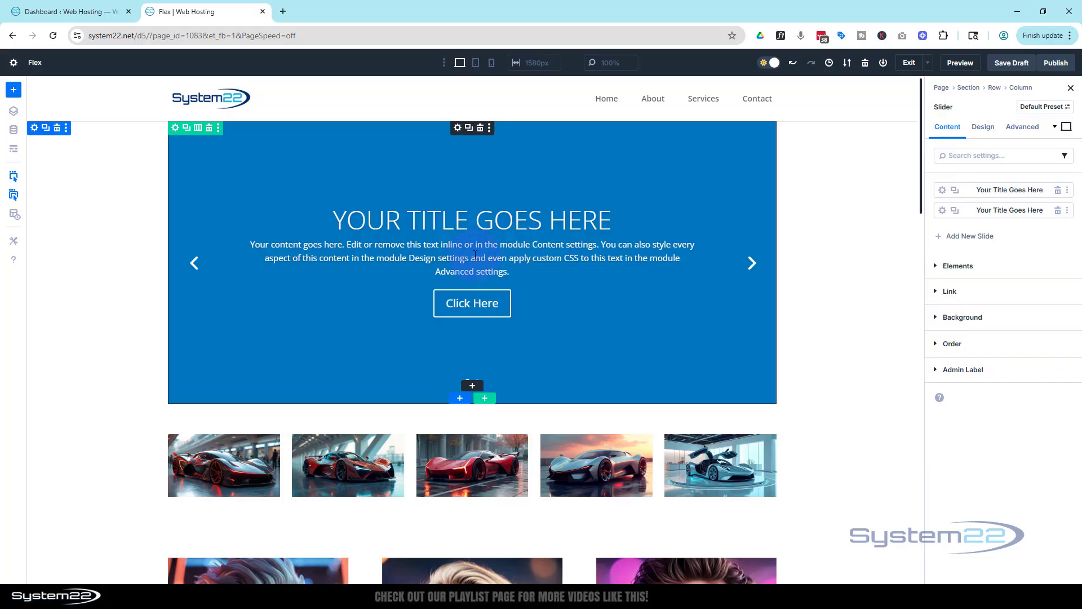
pyautogui.moveTo(1054, 223)
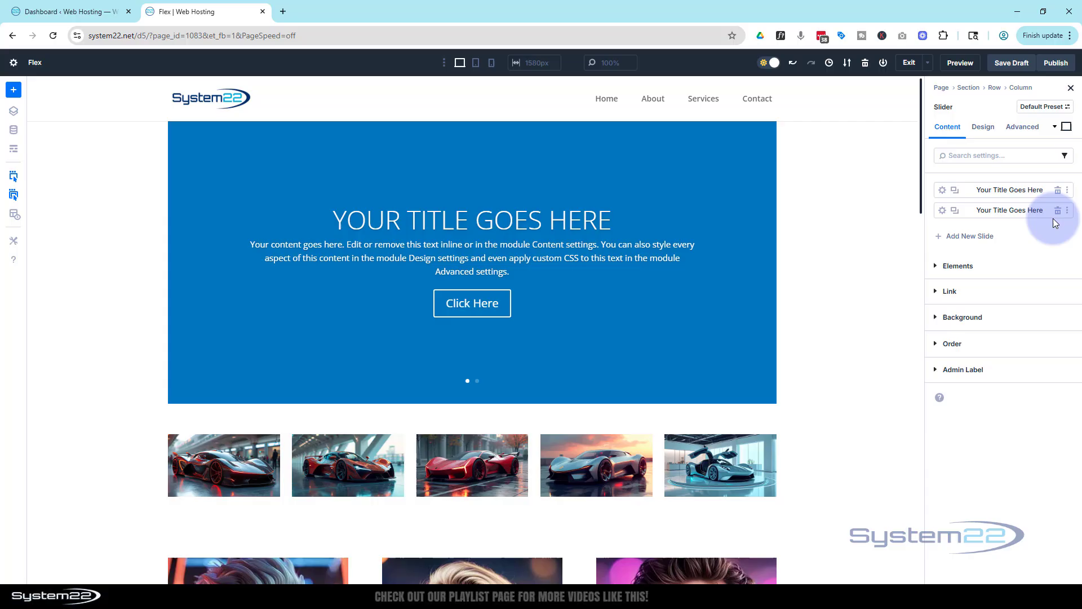
# Delete the second default slide and open the remaining slide's settings.
pyautogui.click(1057, 210)
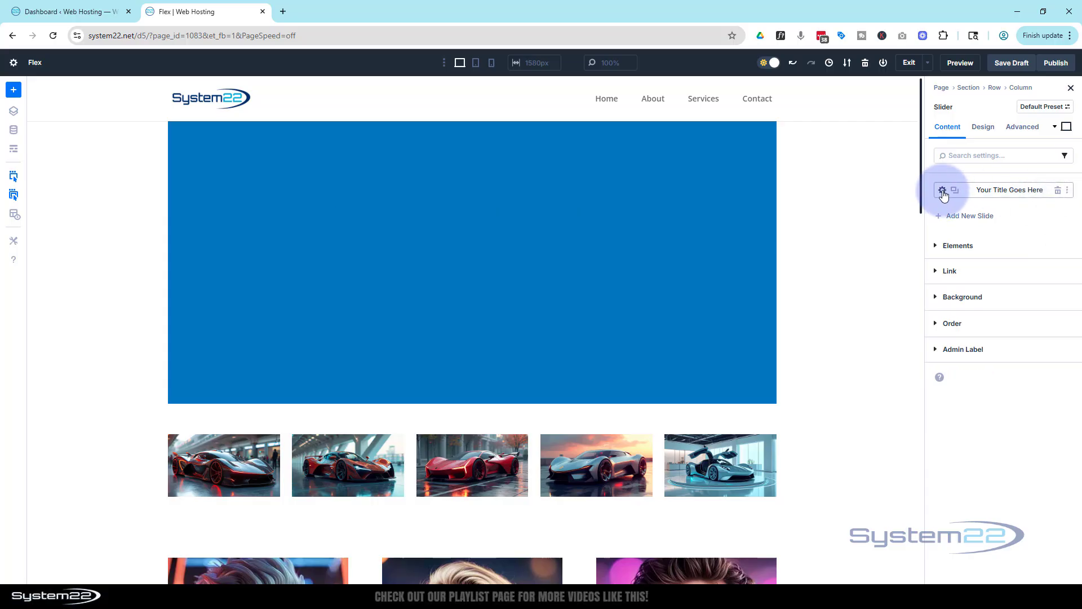
pyautogui.click(942, 189)
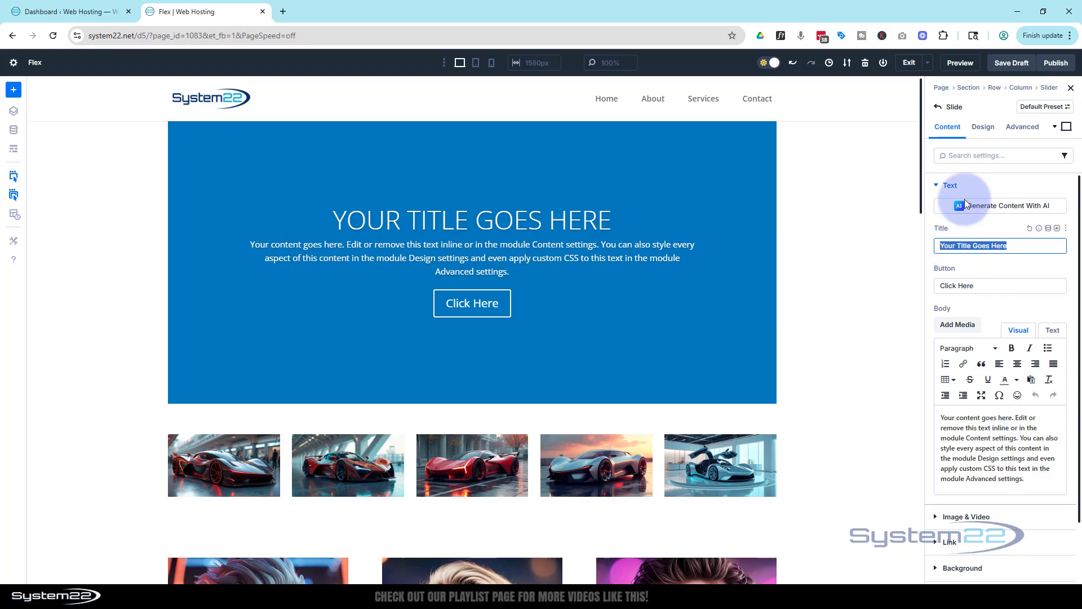
# In Design > Title Text, set the title font to Anton and scroll to the line height setting.
pyautogui.click(983, 126)
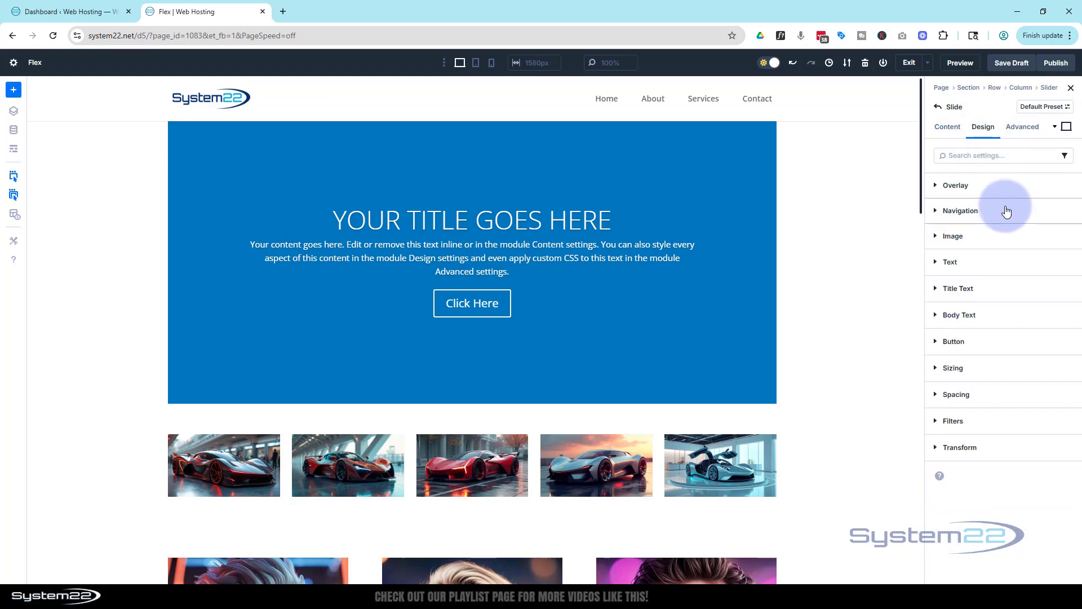
pyautogui.click(957, 289)
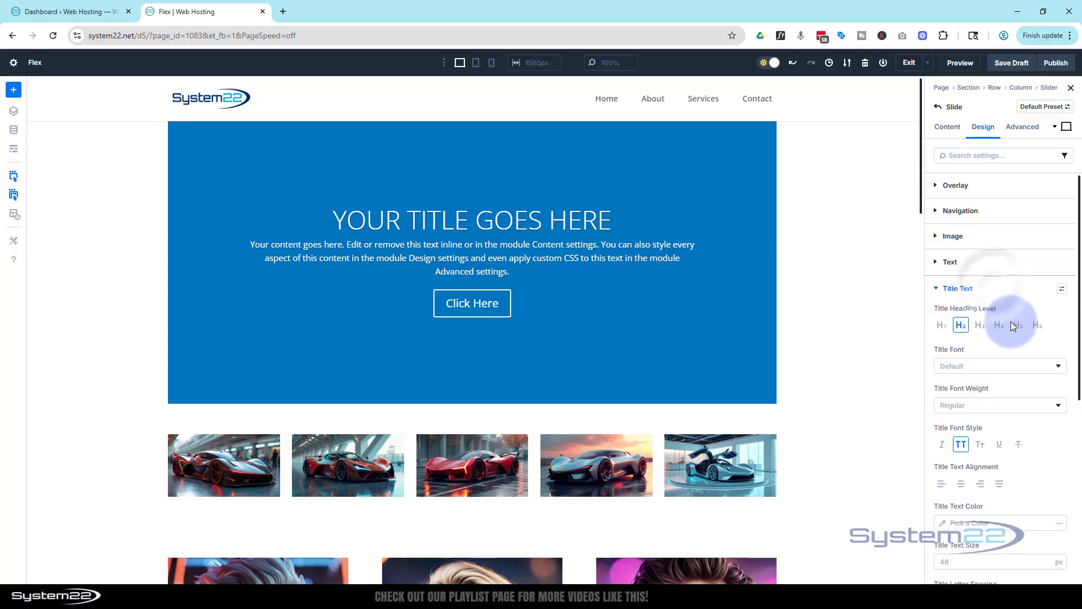
pyautogui.click(995, 366)
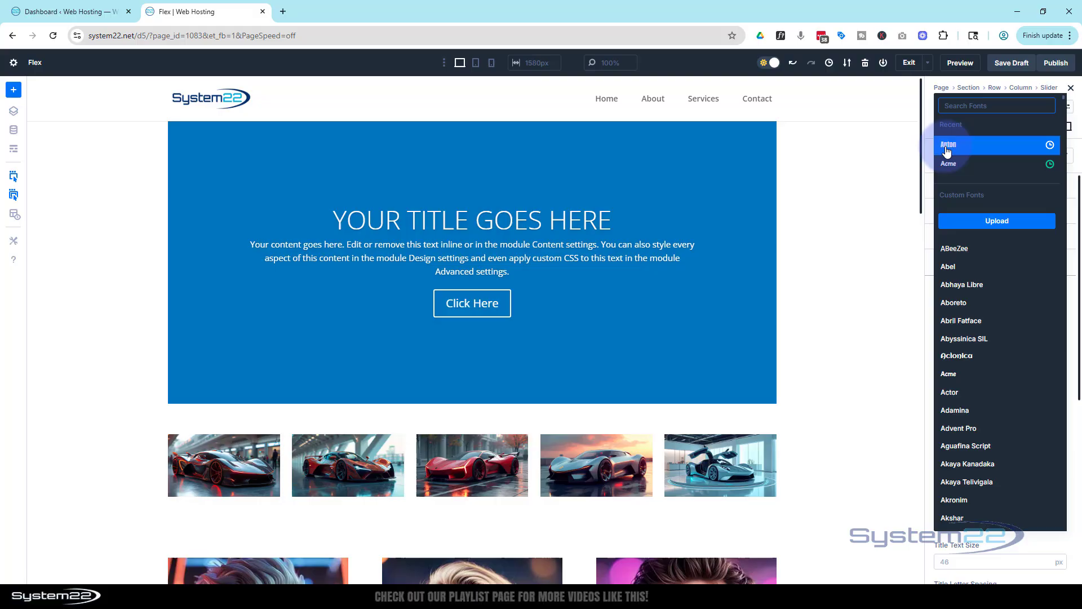
pyautogui.click(951, 143)
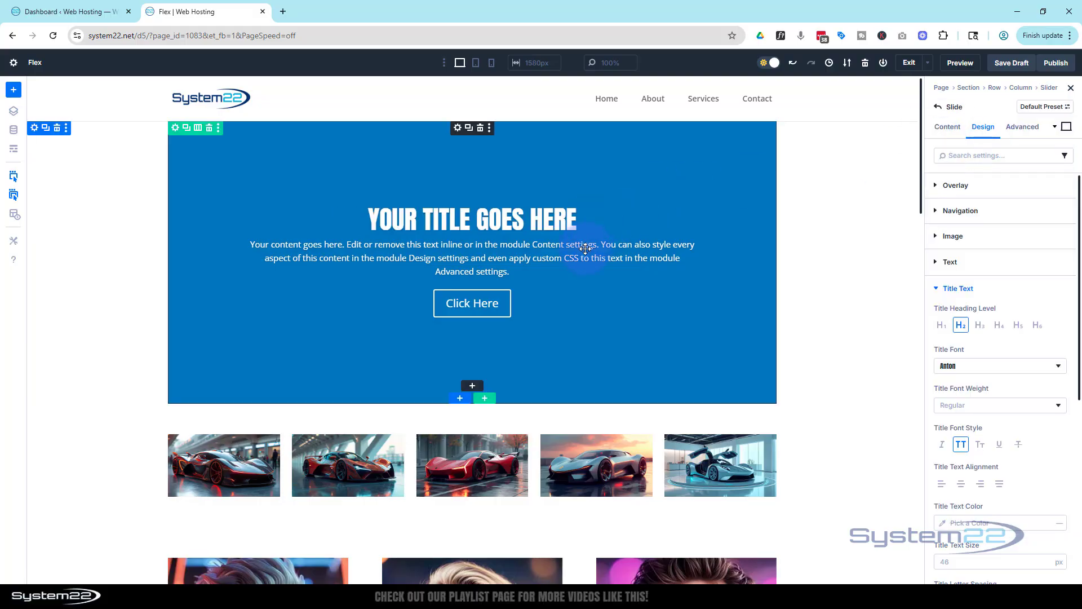
pyautogui.scroll(-3)
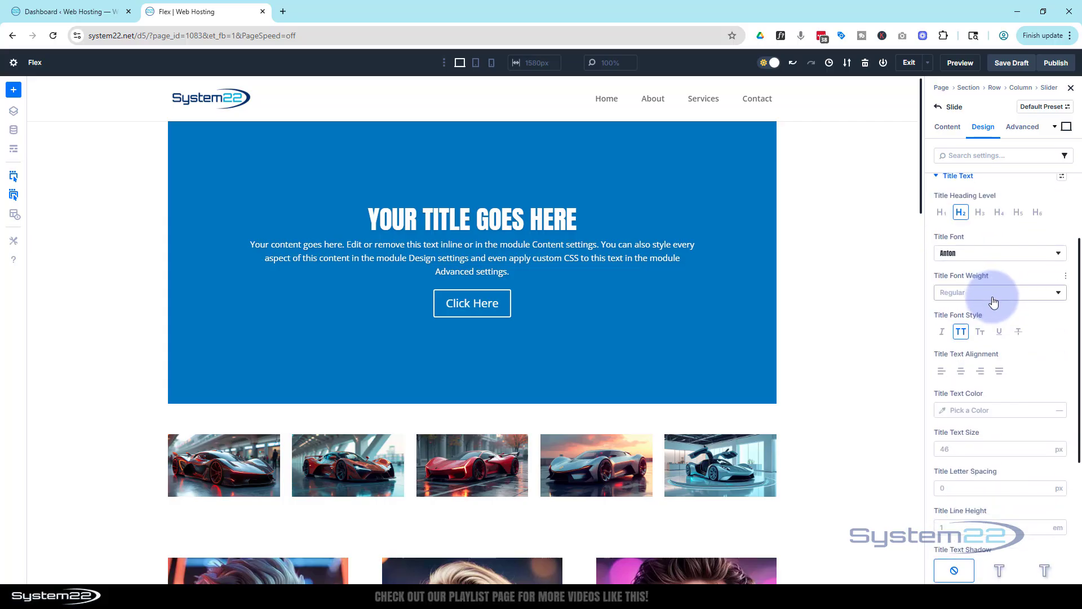
pyautogui.scroll(-3)
pyautogui.write('2.5')
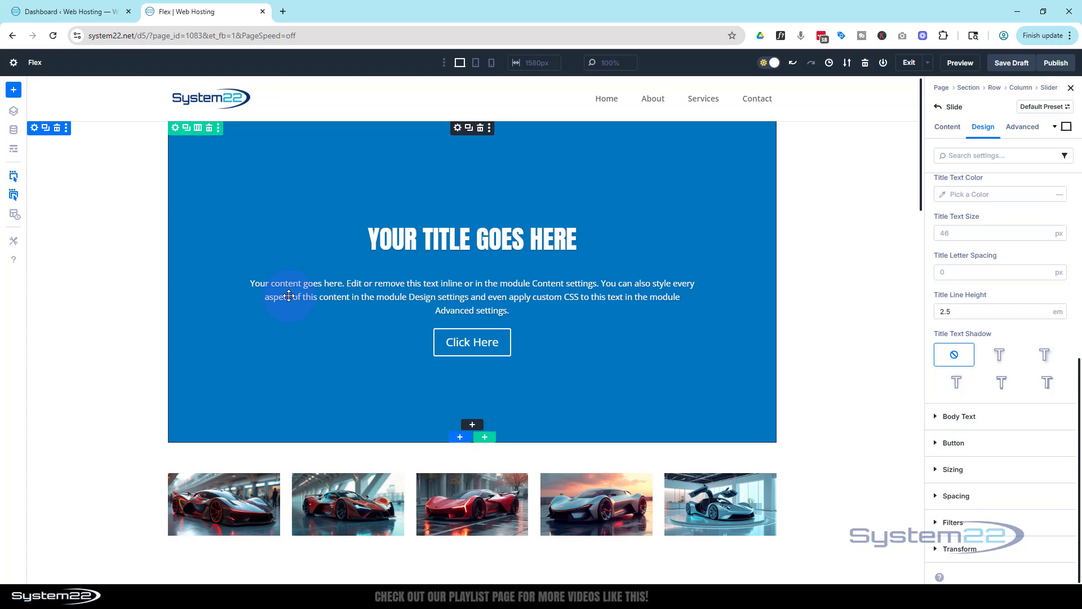
pyautogui.moveTo(594, 292)
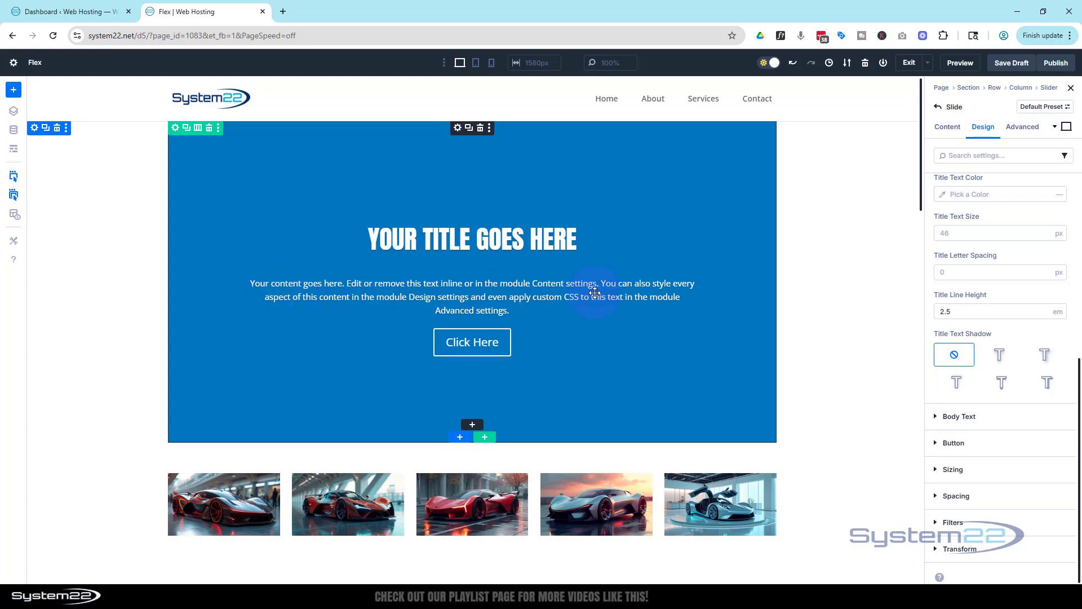
pyautogui.moveTo(483, 316)
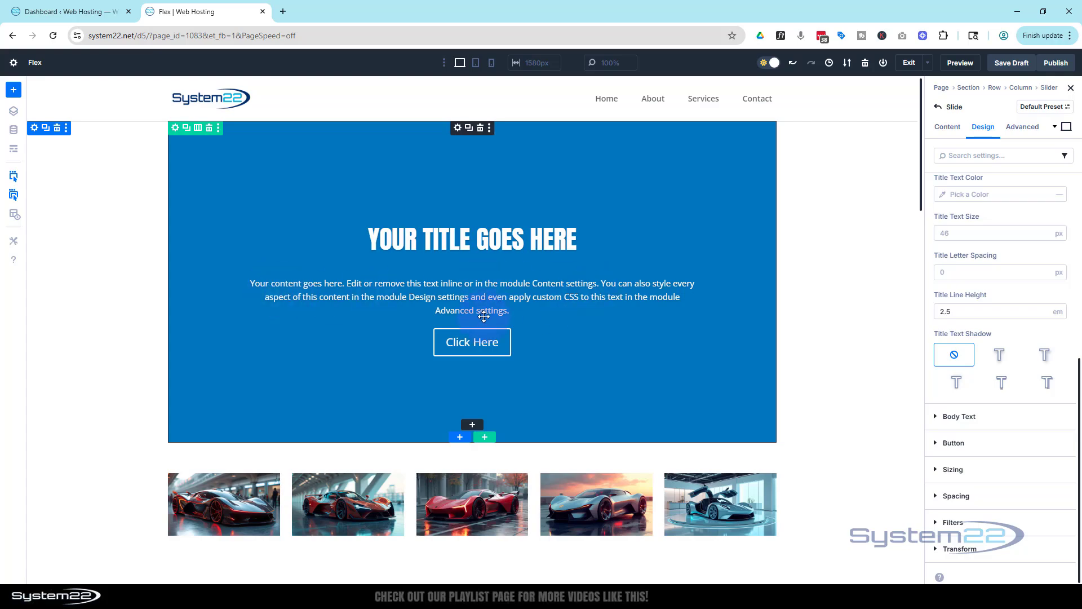
pyautogui.moveTo(473, 275)
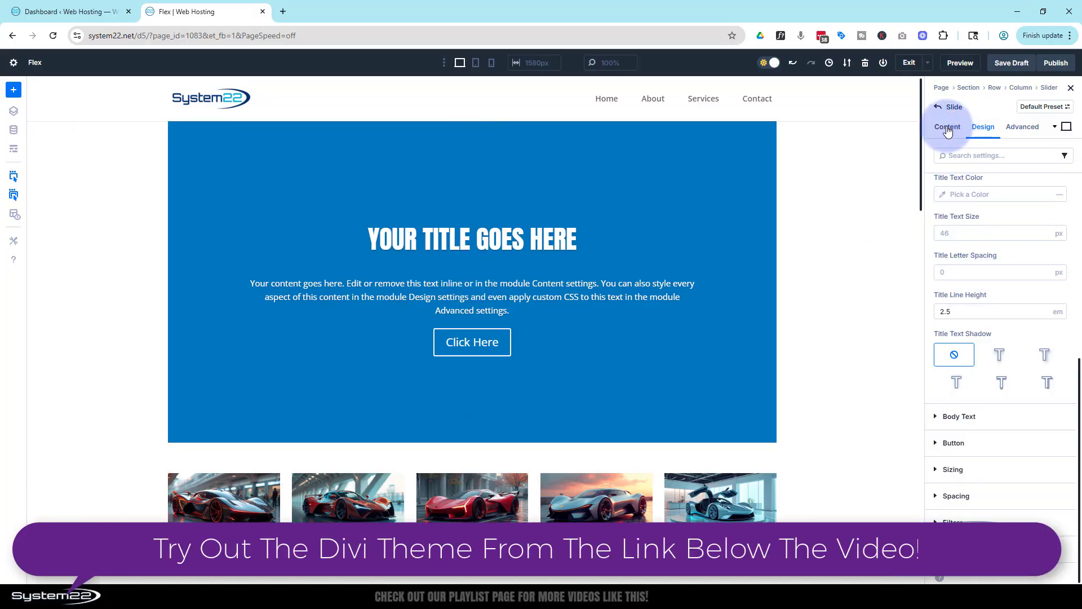
# Show the slide's Body field as raw HTML in the Content settings.
pyautogui.click(947, 126)
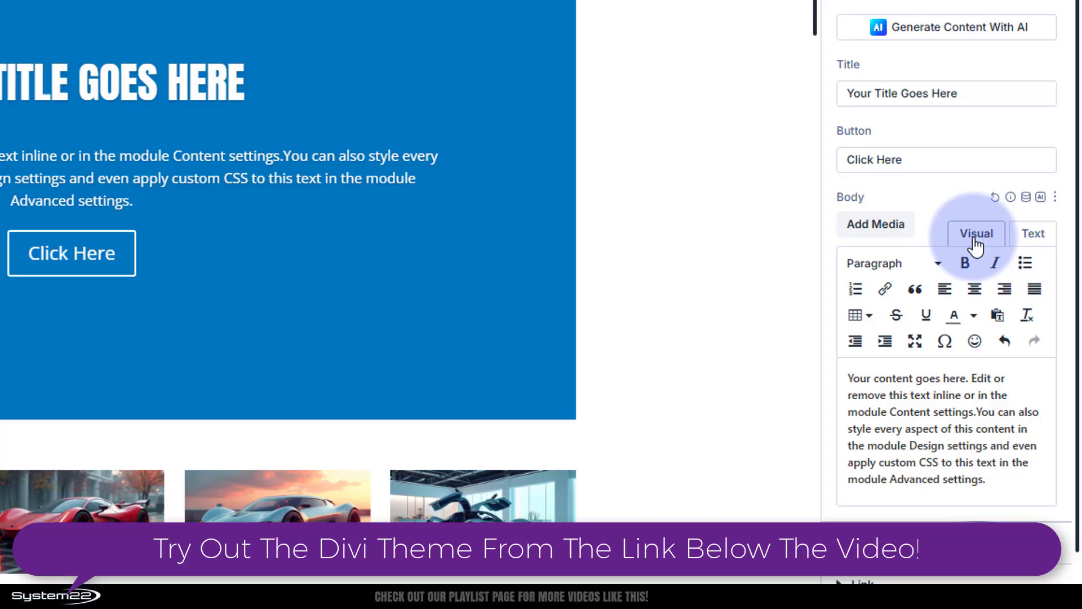
pyautogui.click(1034, 234)
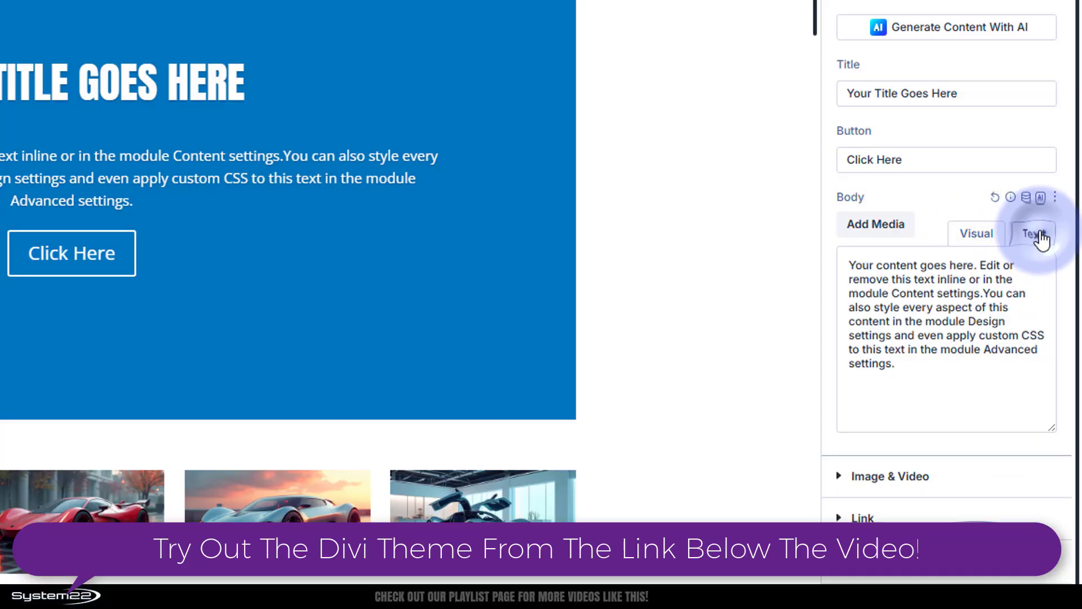
pyautogui.click(1033, 233)
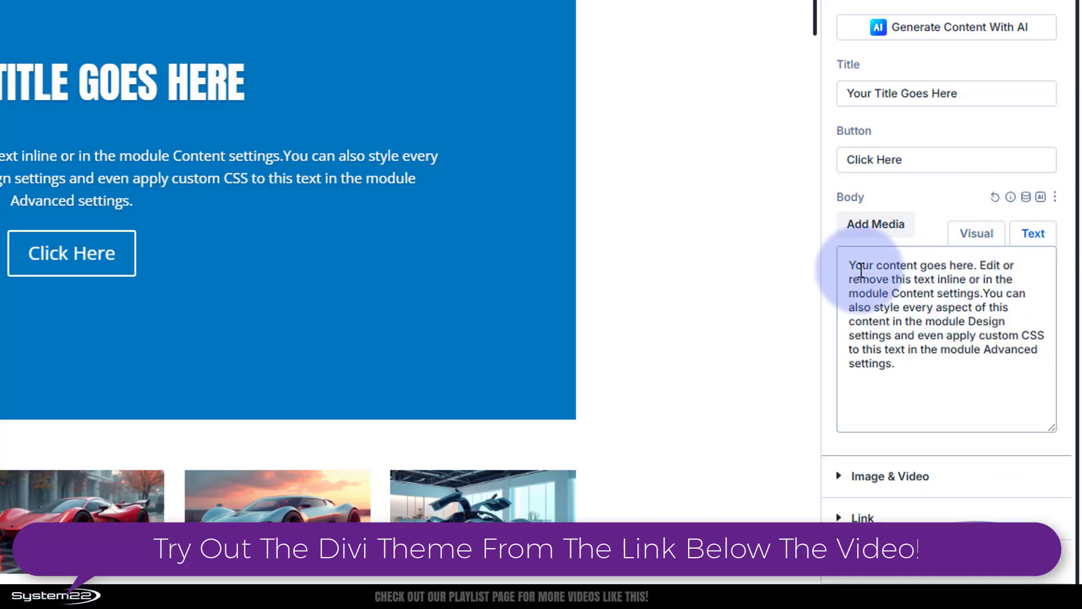
pyautogui.moveTo(95, 192)
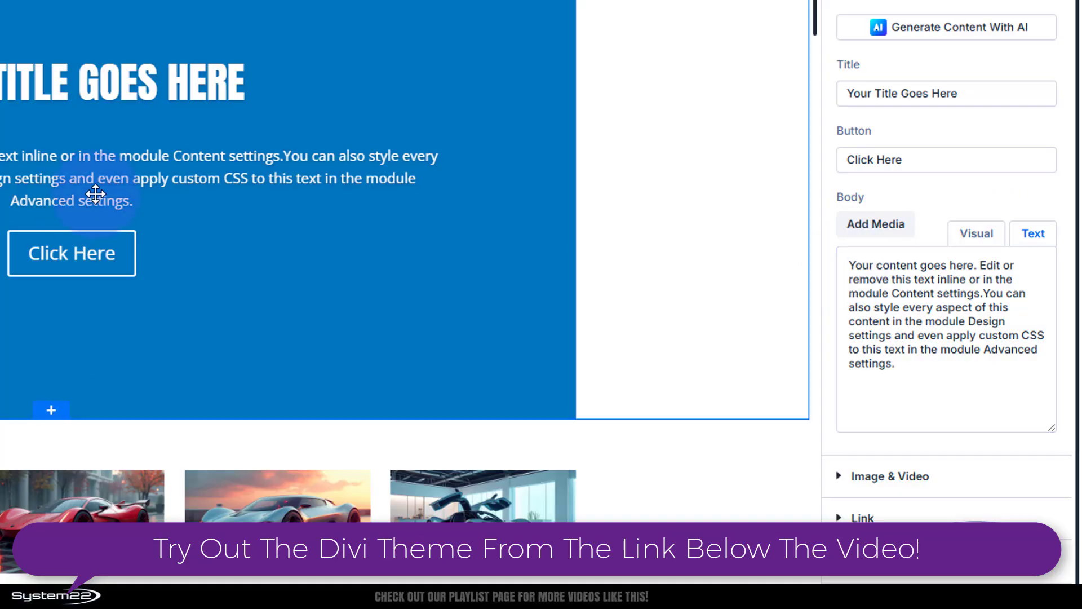
pyautogui.click(976, 234)
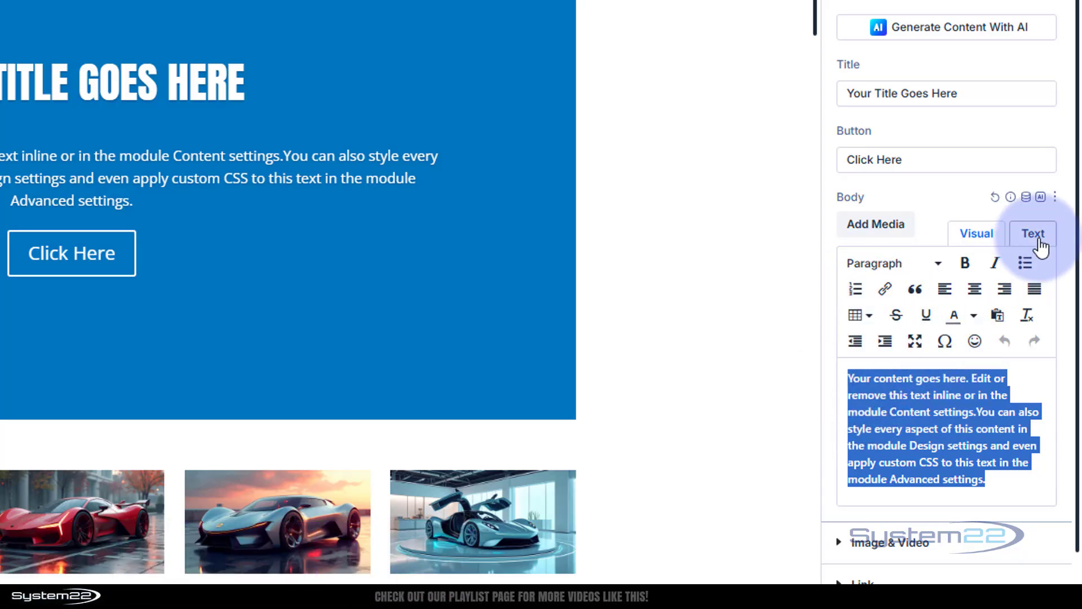
pyautogui.click(1033, 233)
pyautogui.write('<p')
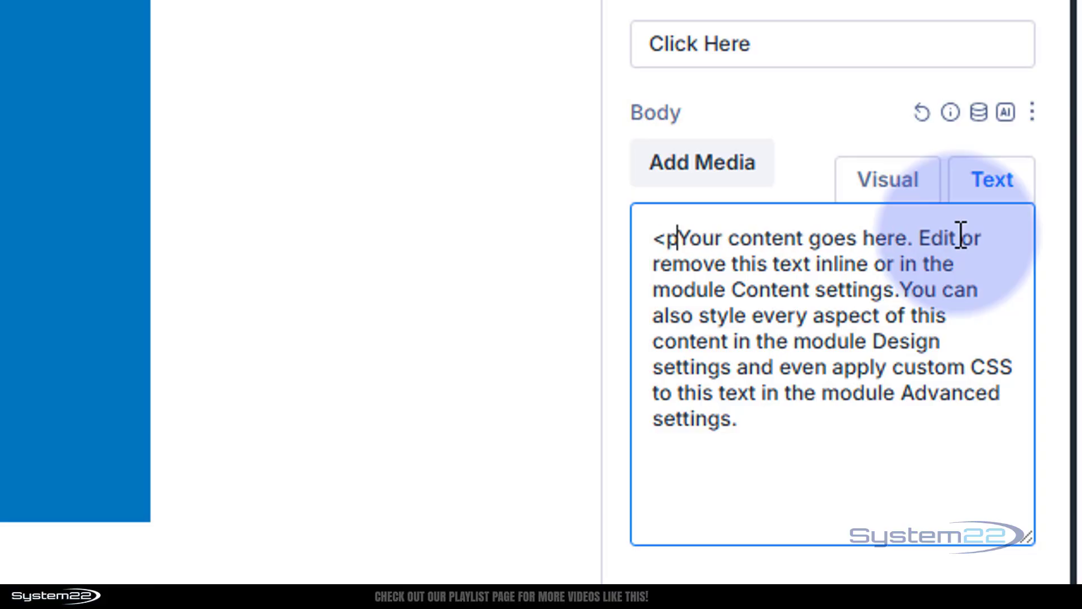
pyautogui.moveTo(755, 429)
pyautogui.write('>')
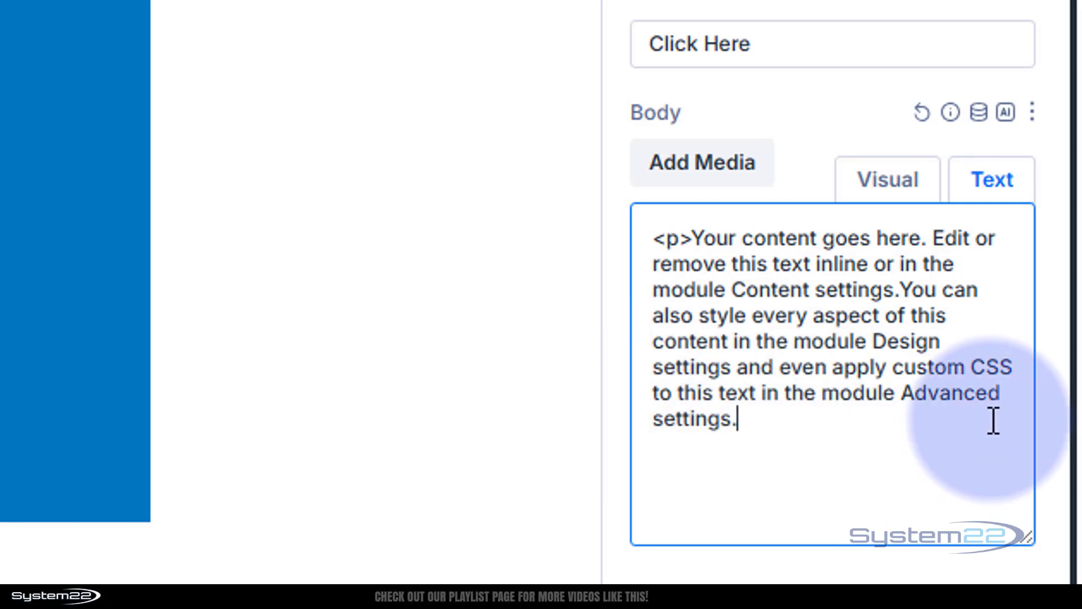
pyautogui.moveTo(1008, 426)
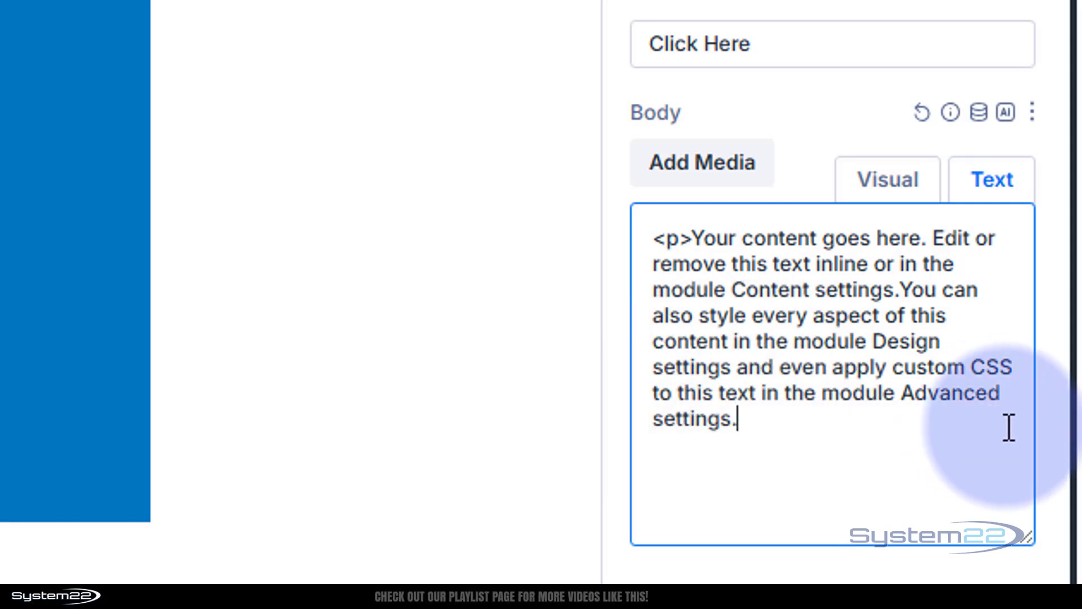
# Add a closing </p> tag so the body text is wrapped in a paragraph.
pyautogui.write('<')
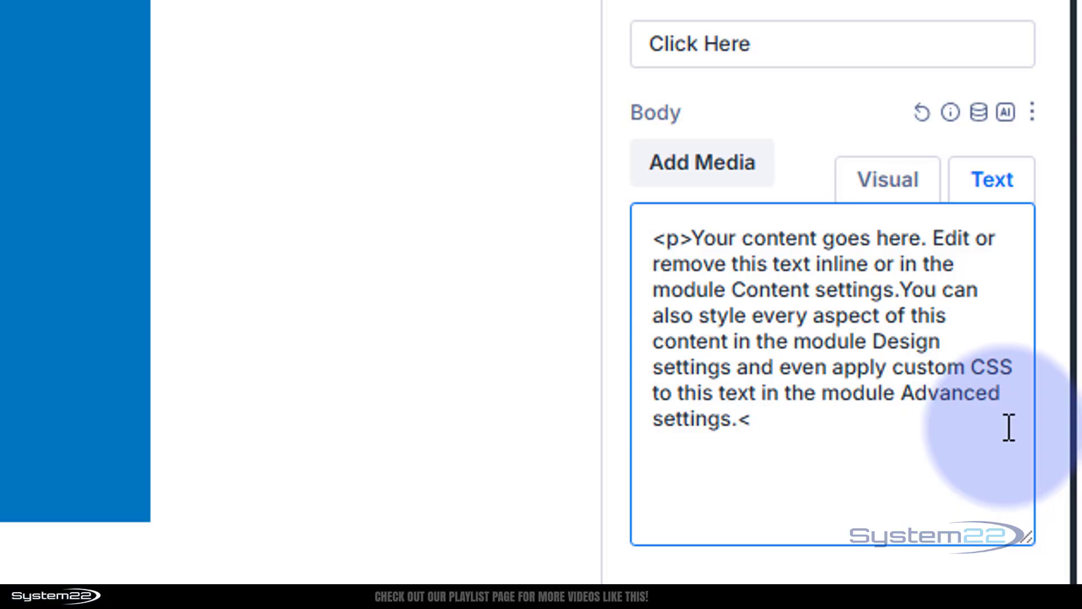
pyautogui.write('/')
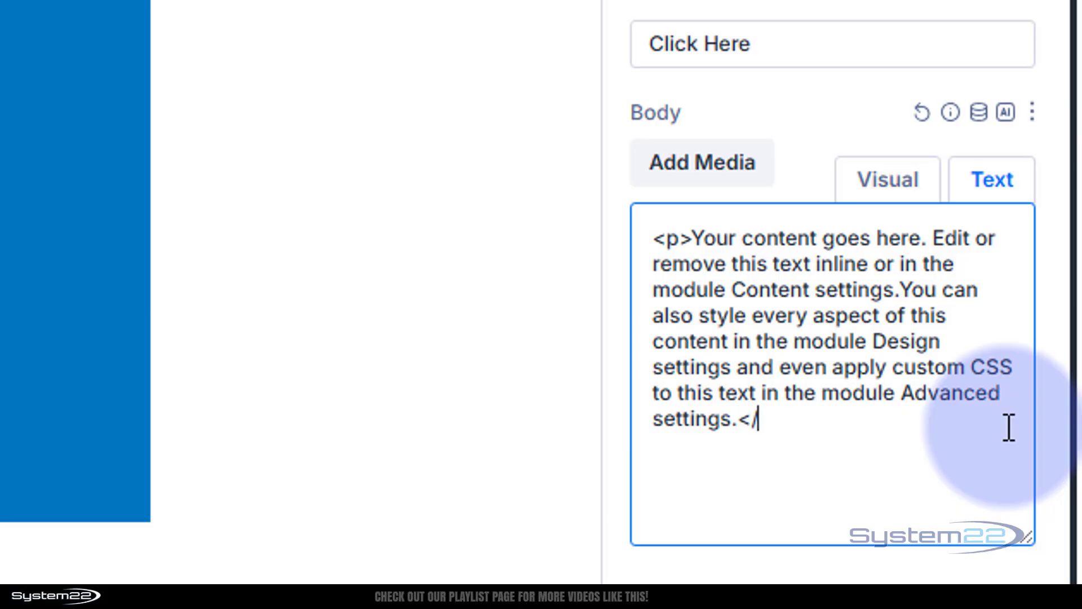
pyautogui.write('p>')
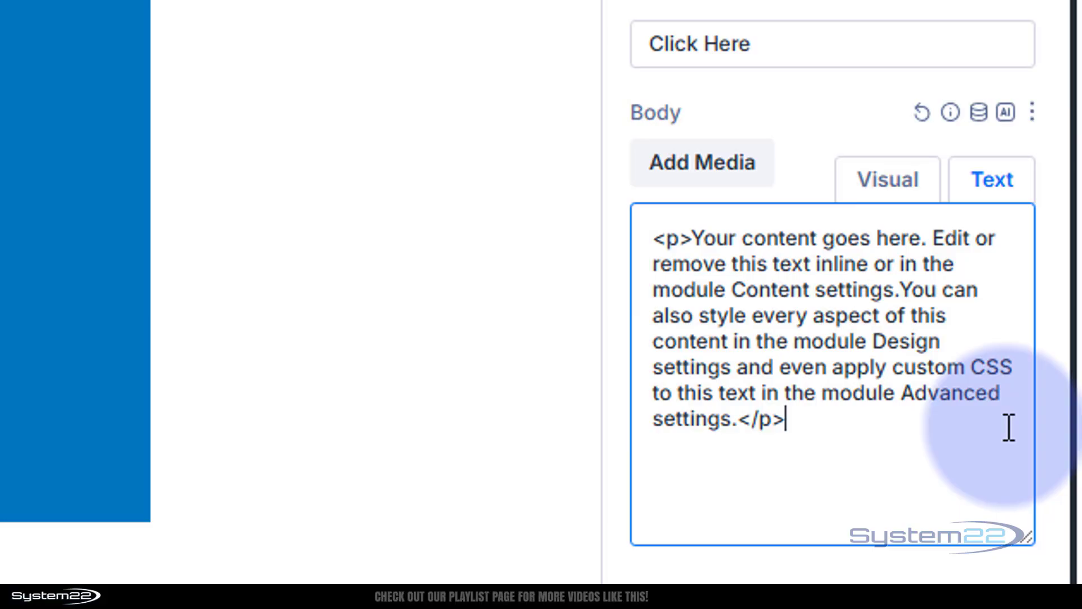
pyautogui.moveTo(994, 438)
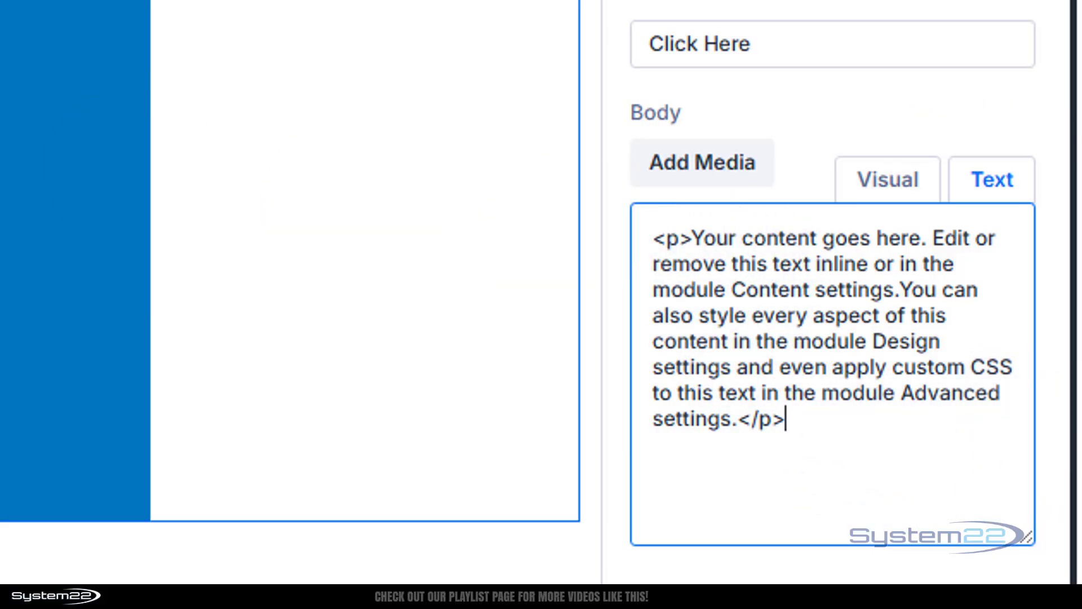
pyautogui.moveTo(803, 142)
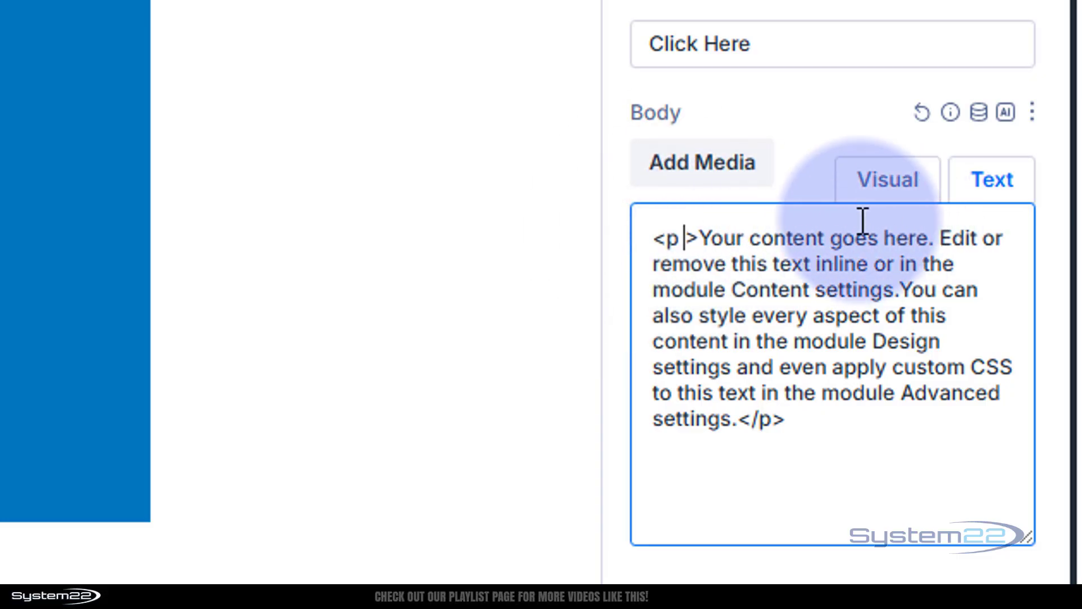
# Add a style="column-count: 3;" attribute to the body's <p> tag.
pyautogui.write('style="')
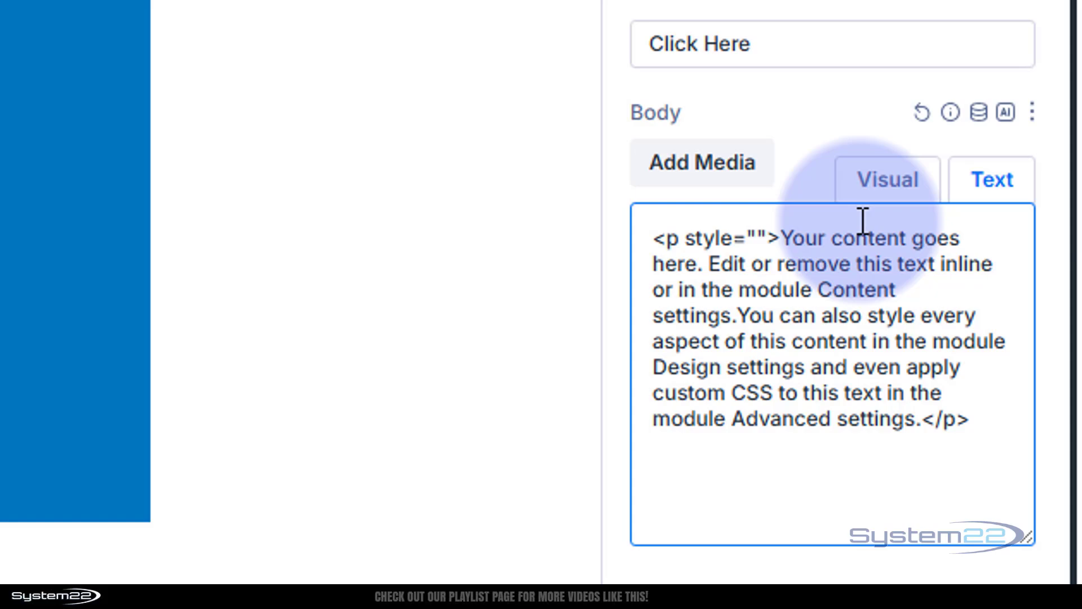
pyautogui.moveTo(758, 238)
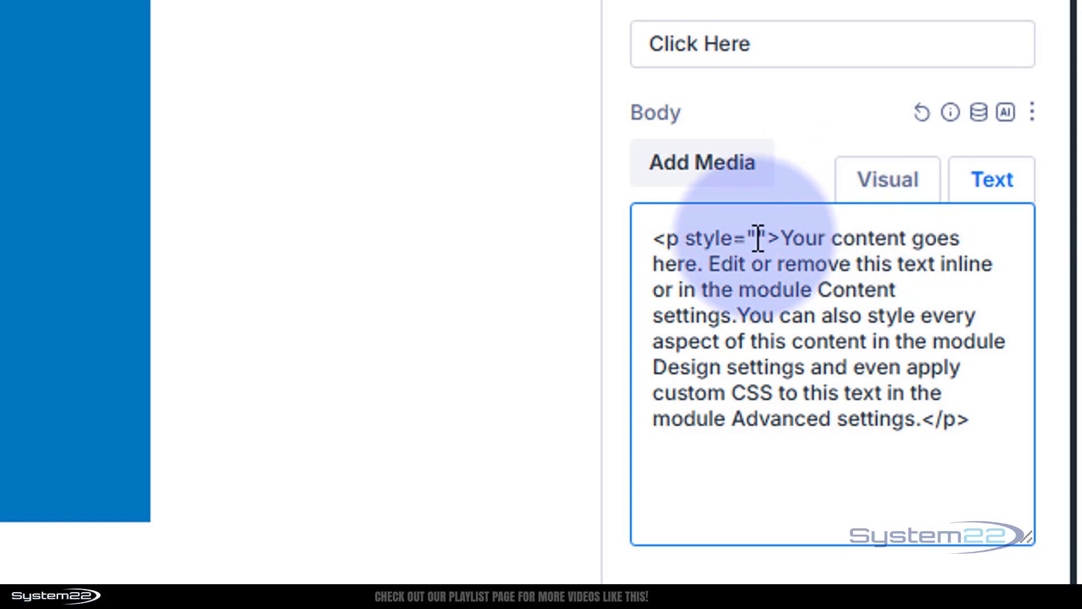
pyautogui.moveTo(893, 127)
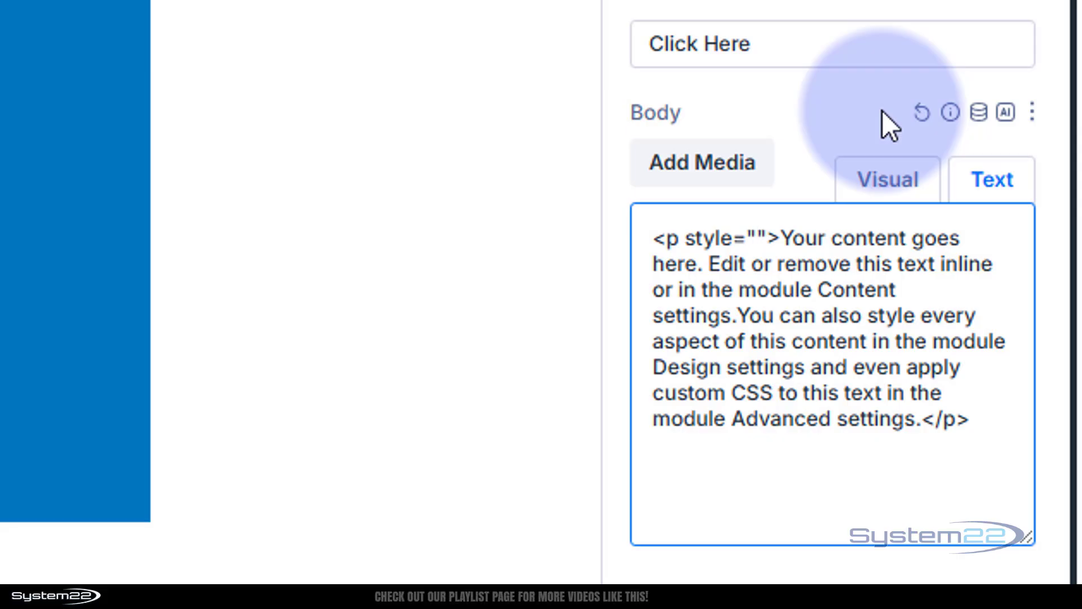
pyautogui.click(736, 238)
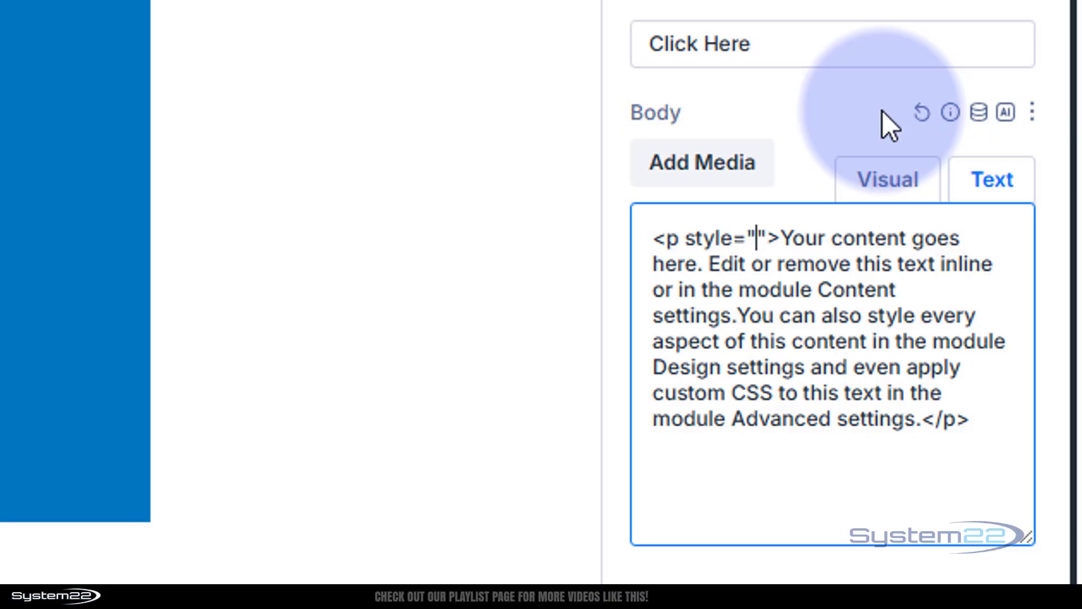
pyautogui.write('colu')
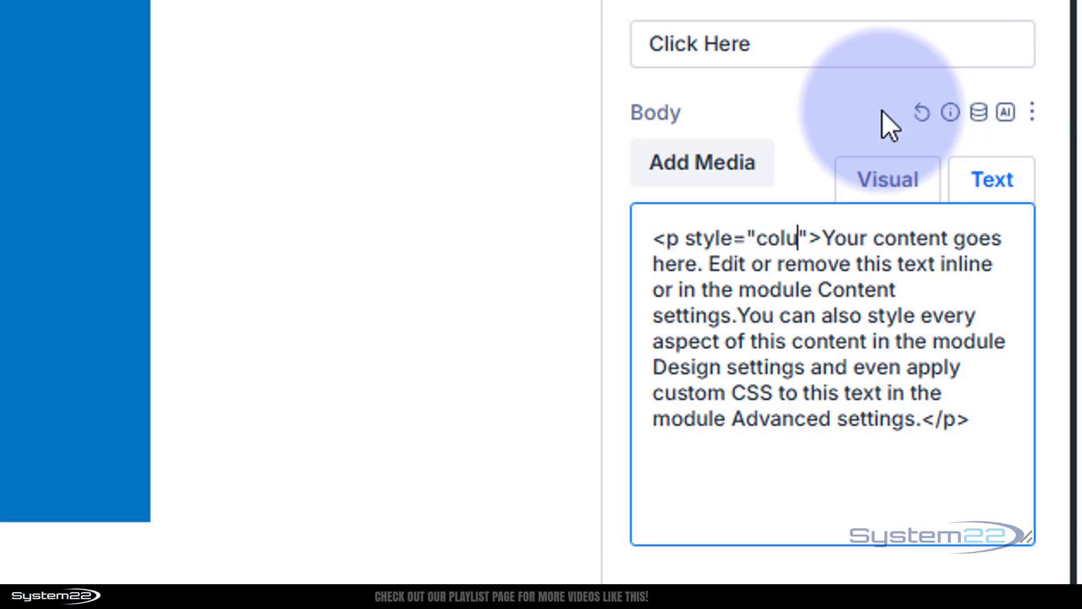
pyautogui.write('mn-count: 3')
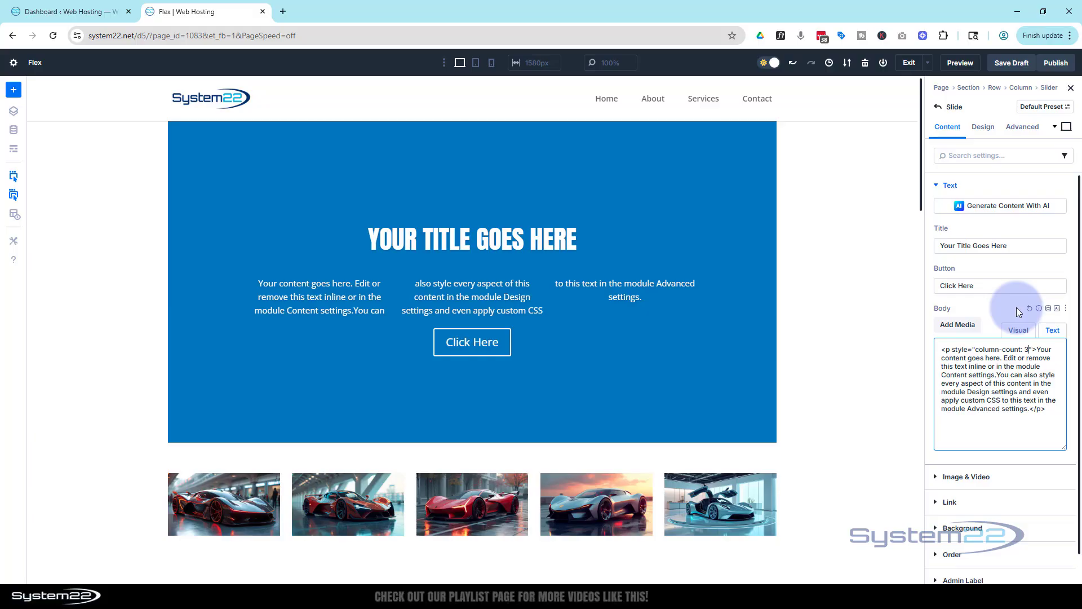
pyautogui.moveTo(365, 290)
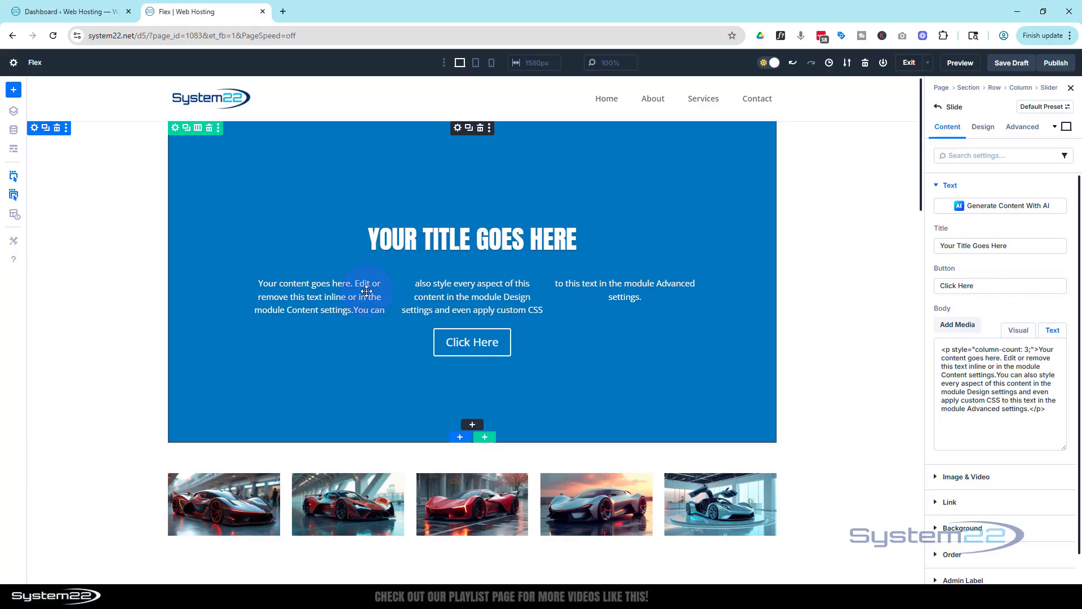
pyautogui.moveTo(383, 318)
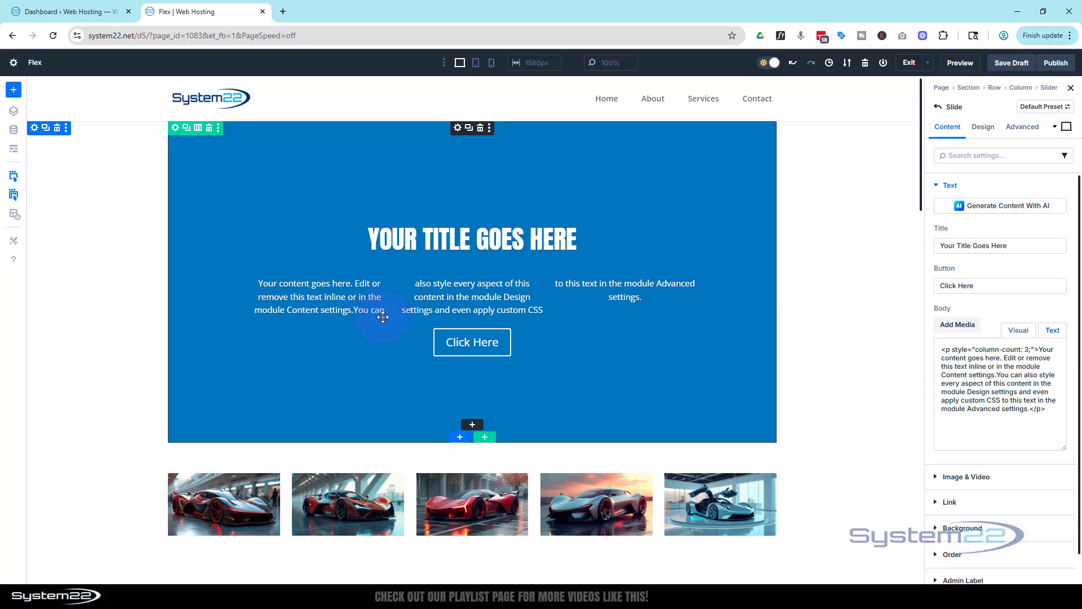
pyautogui.moveTo(548, 275)
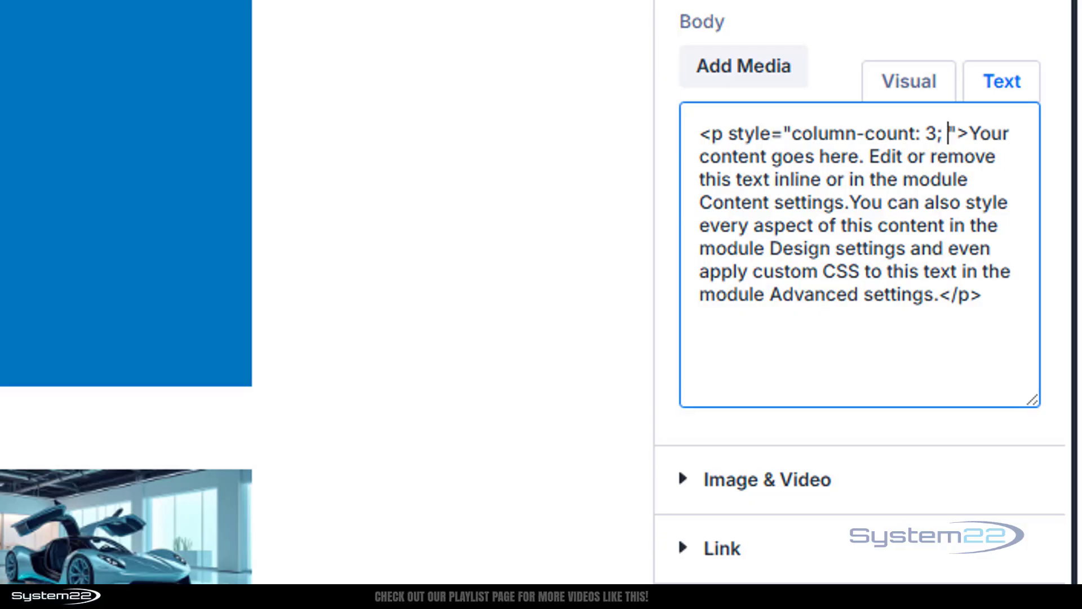
# Append column-gap:30px; to the paragraph's style attribute.
pyautogui.press('Backspace')
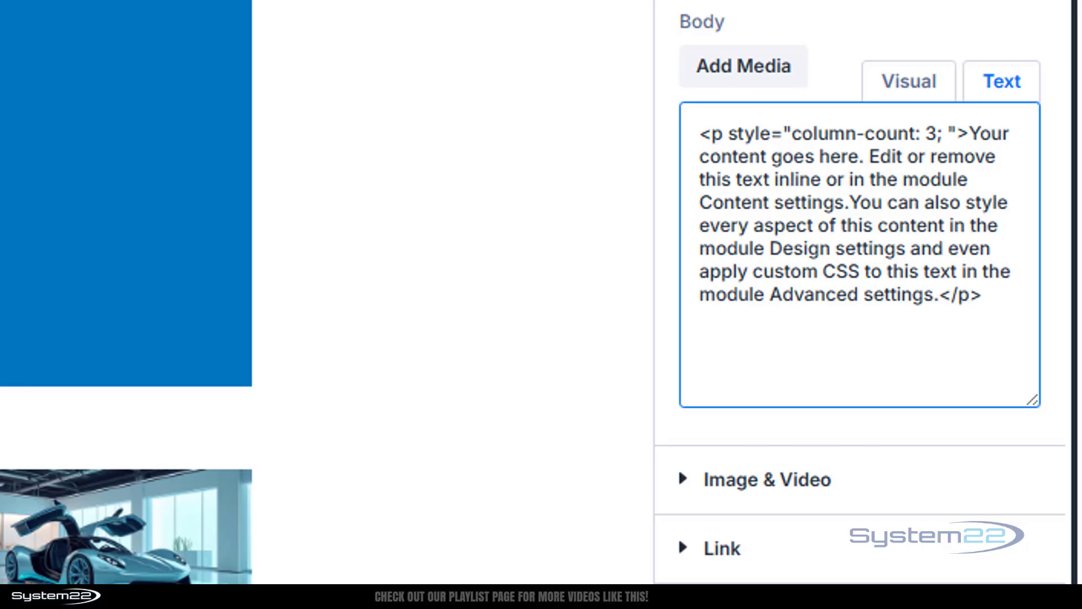
pyautogui.write('column-')
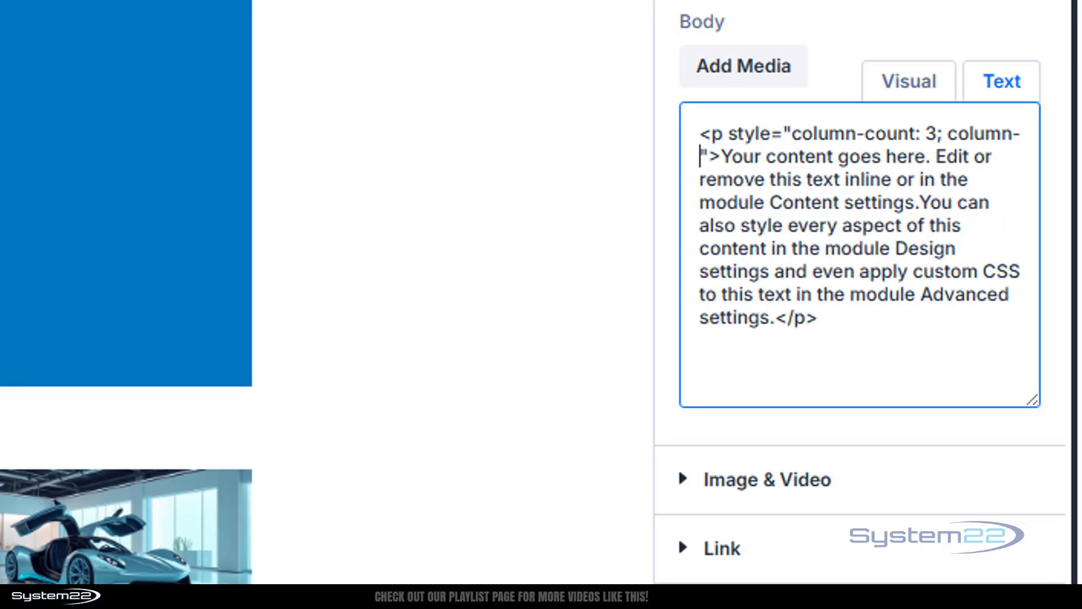
pyautogui.write('gap:30px;')
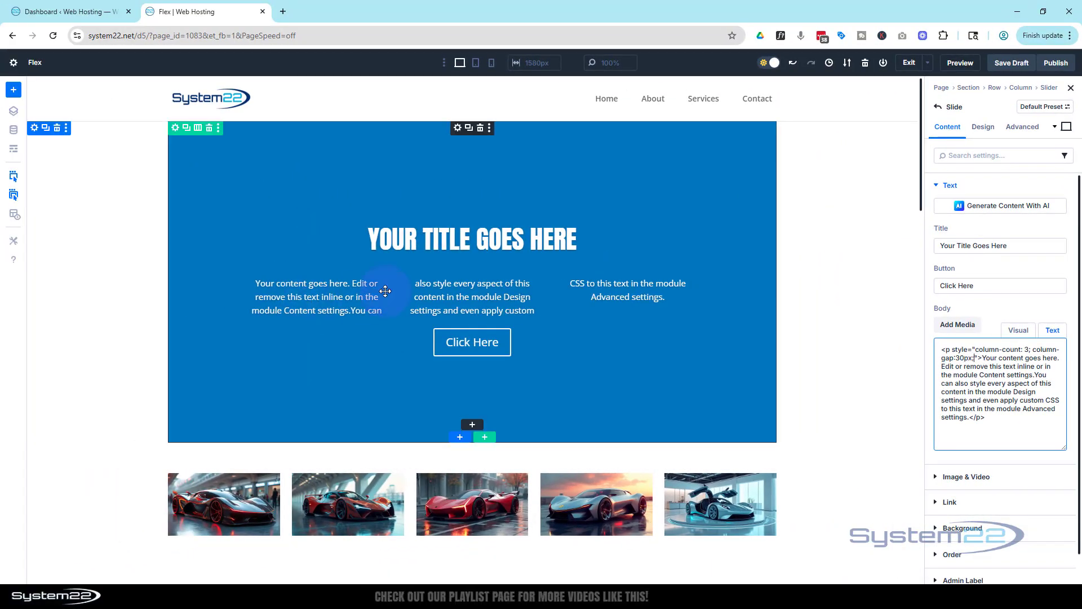
pyautogui.moveTo(566, 294)
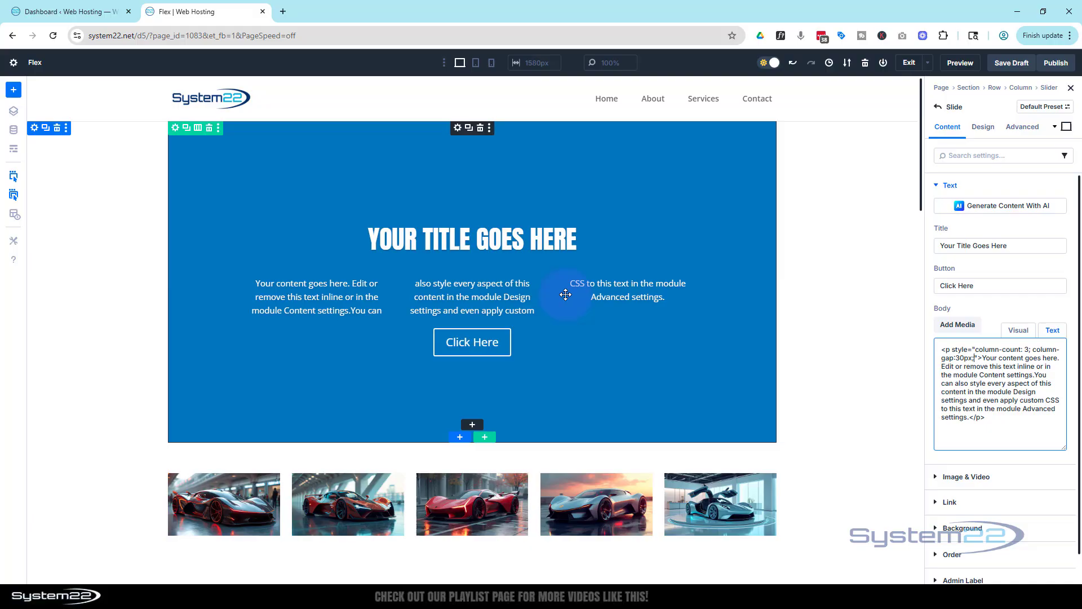
pyautogui.moveTo(352, 306)
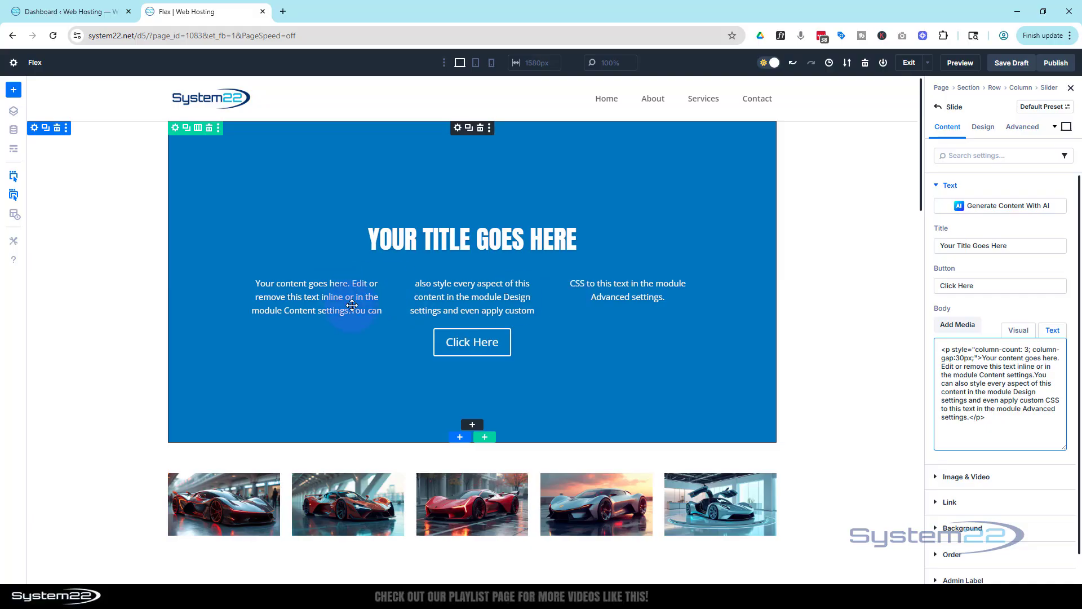
pyautogui.moveTo(621, 261)
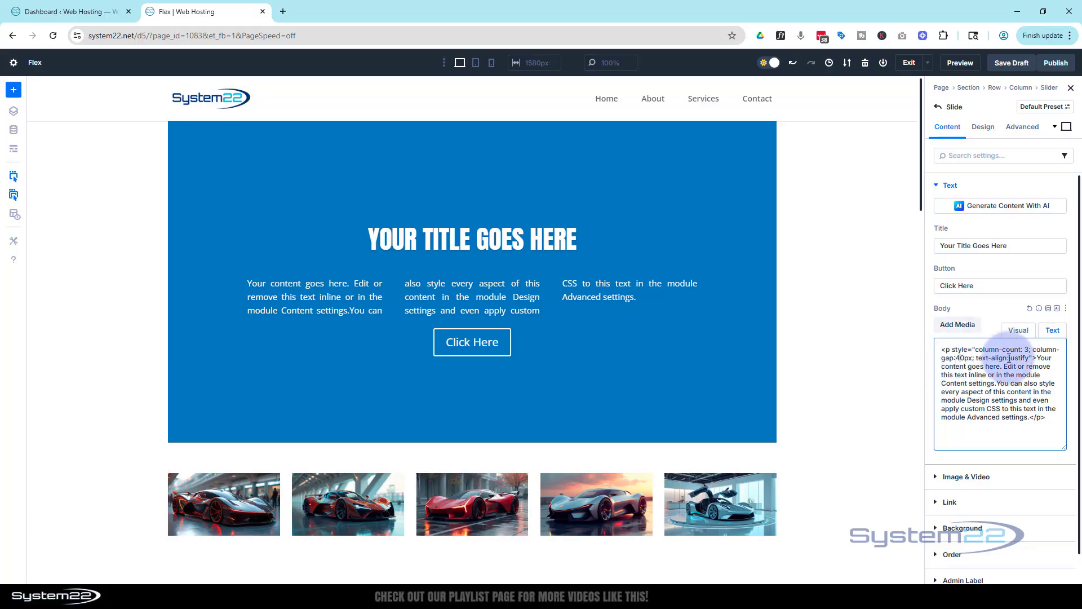
# Change the paragraph's column-count value from 3 to 2.
pyautogui.doubleClick(1024, 358)
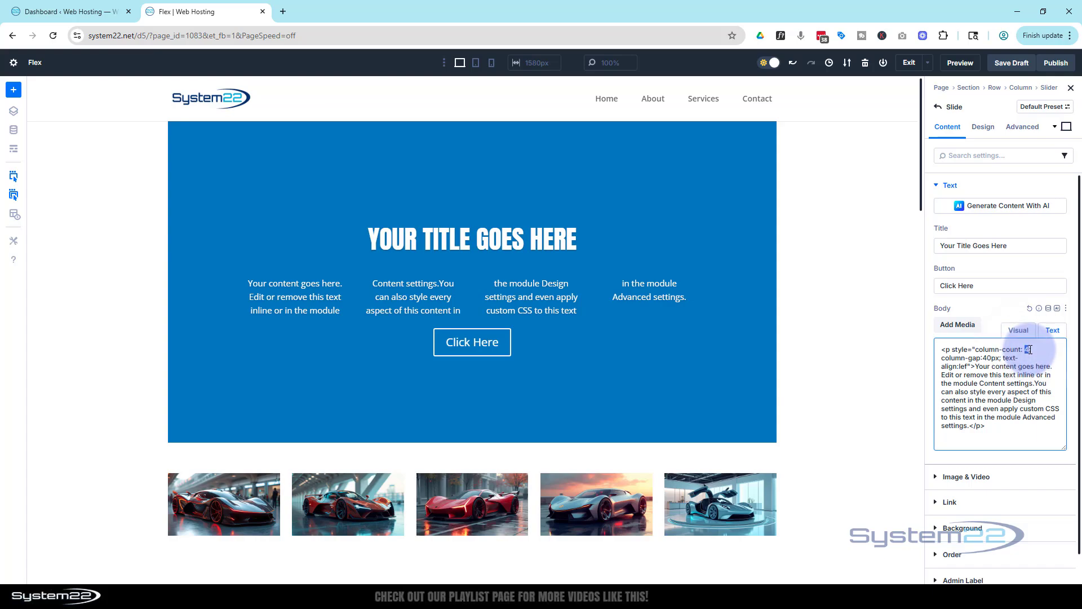
pyautogui.write('2')
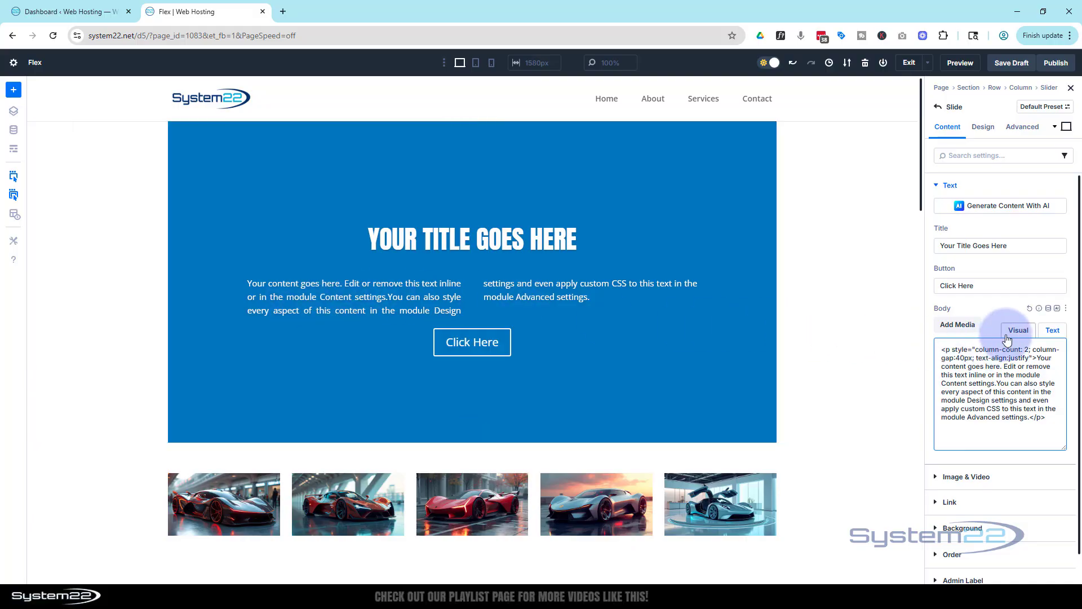
# In the Visual editor make the selected words bold, then view the body's HTML again.
pyautogui.click(1016, 330)
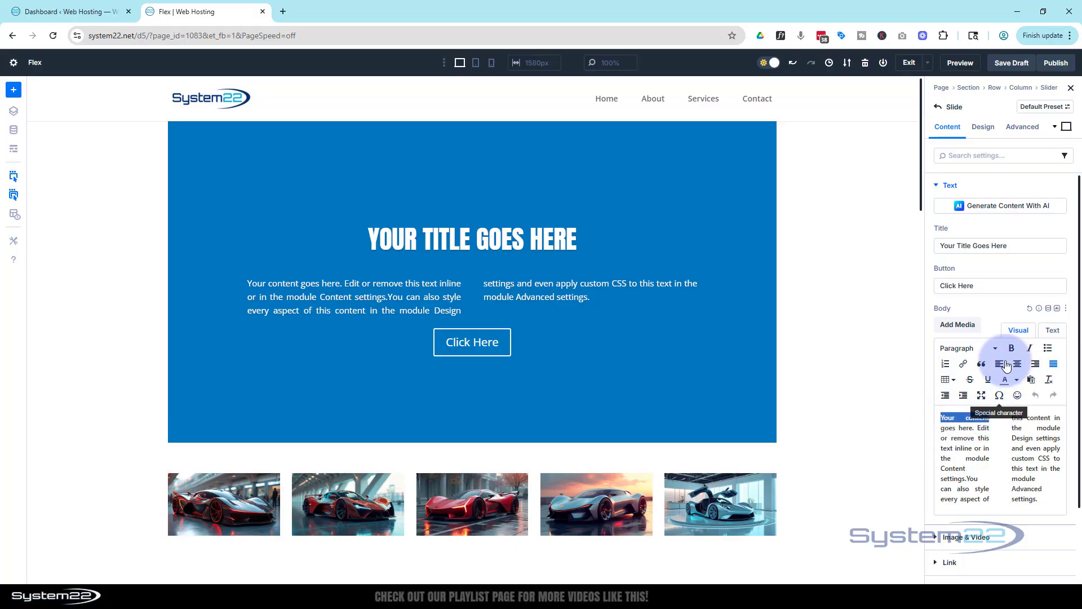
pyautogui.click(1034, 363)
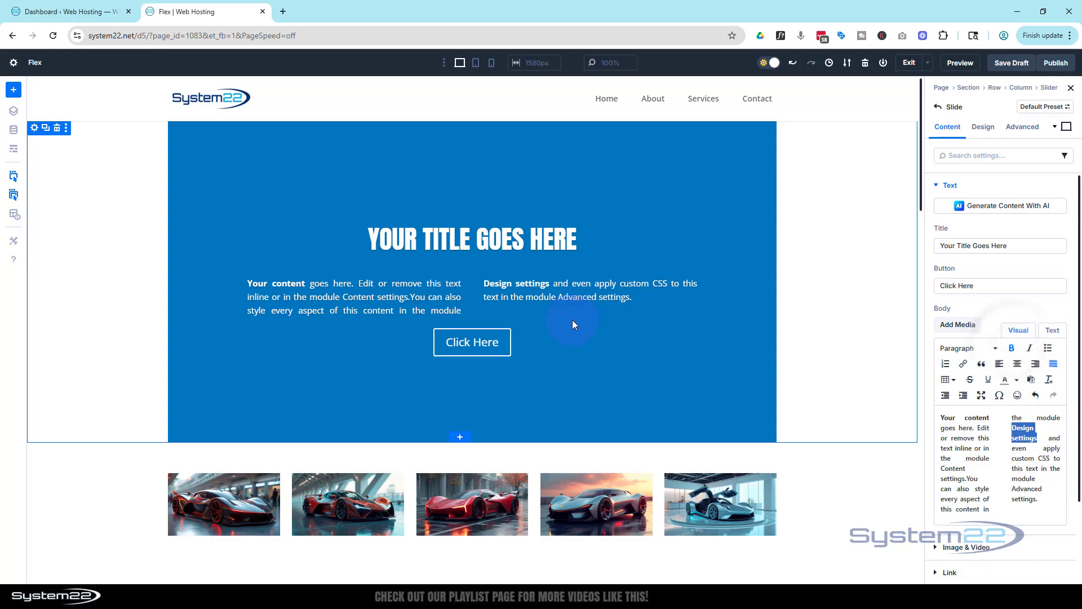
pyautogui.moveTo(602, 364)
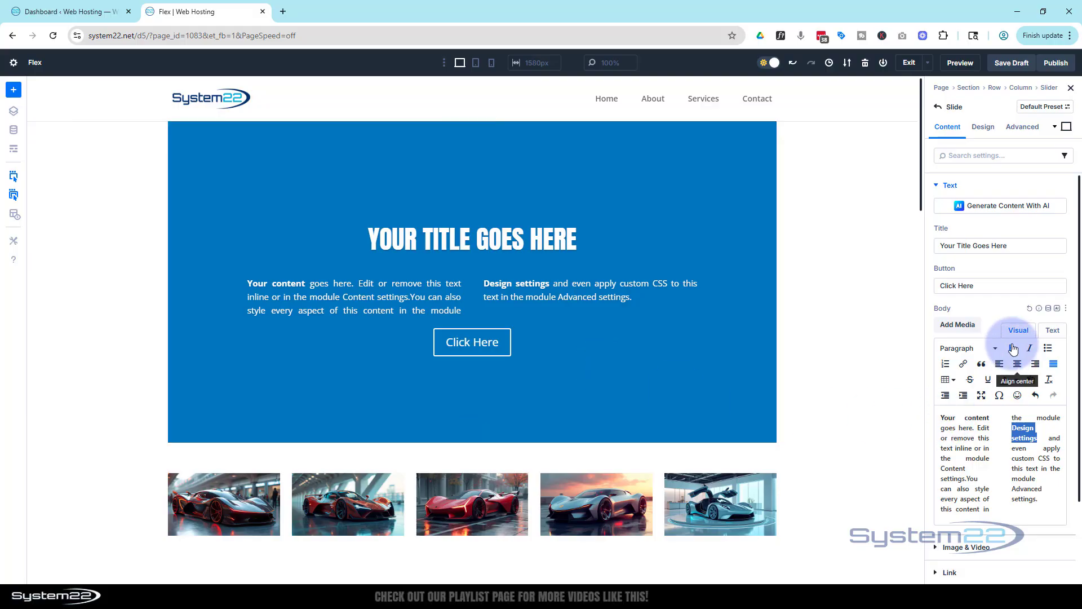
pyautogui.click(1053, 330)
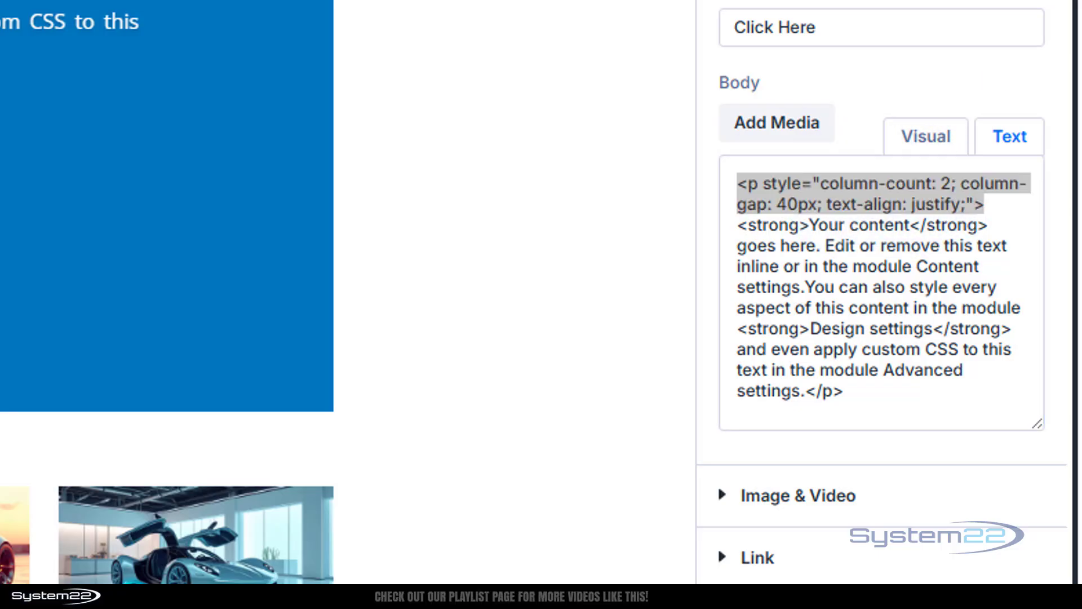
# Select the closing paragraph tag at the end of the body's HTML.
pyautogui.click(805, 387)
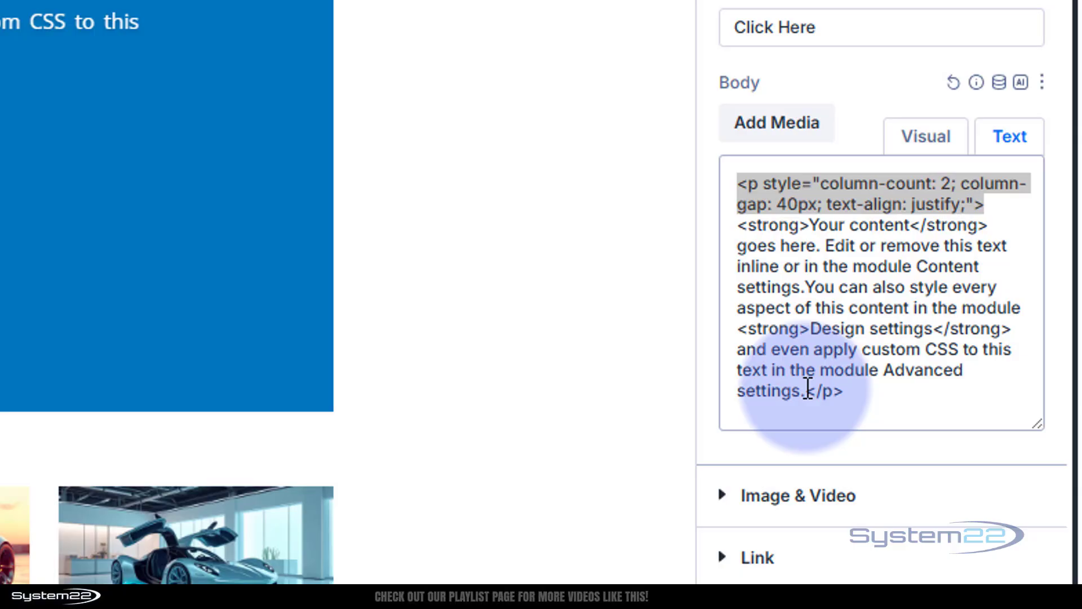
pyautogui.doubleClick(821, 392)
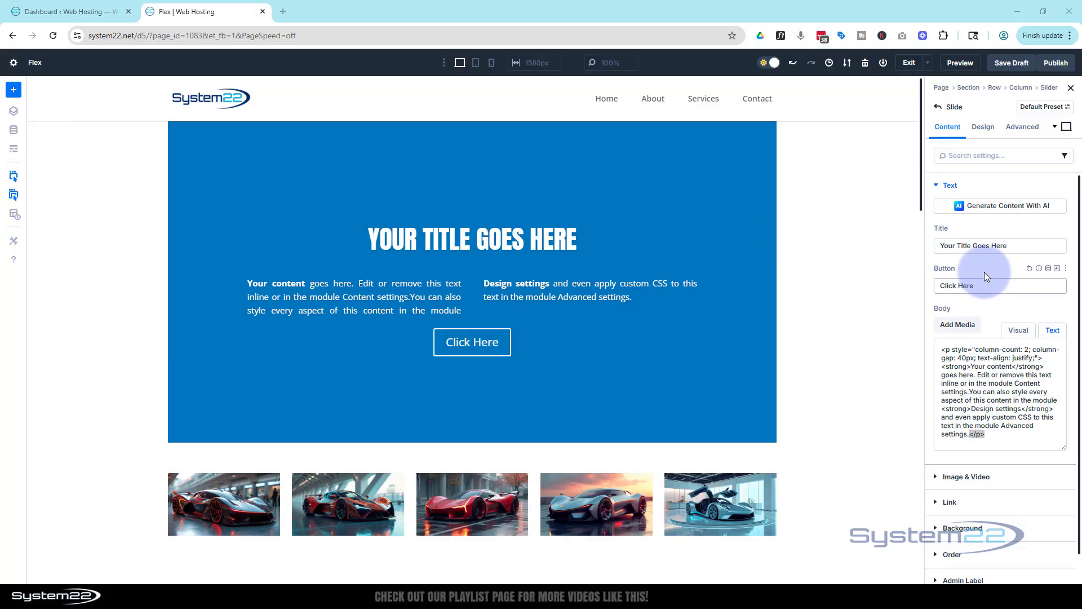
pyautogui.moveTo(936, 111)
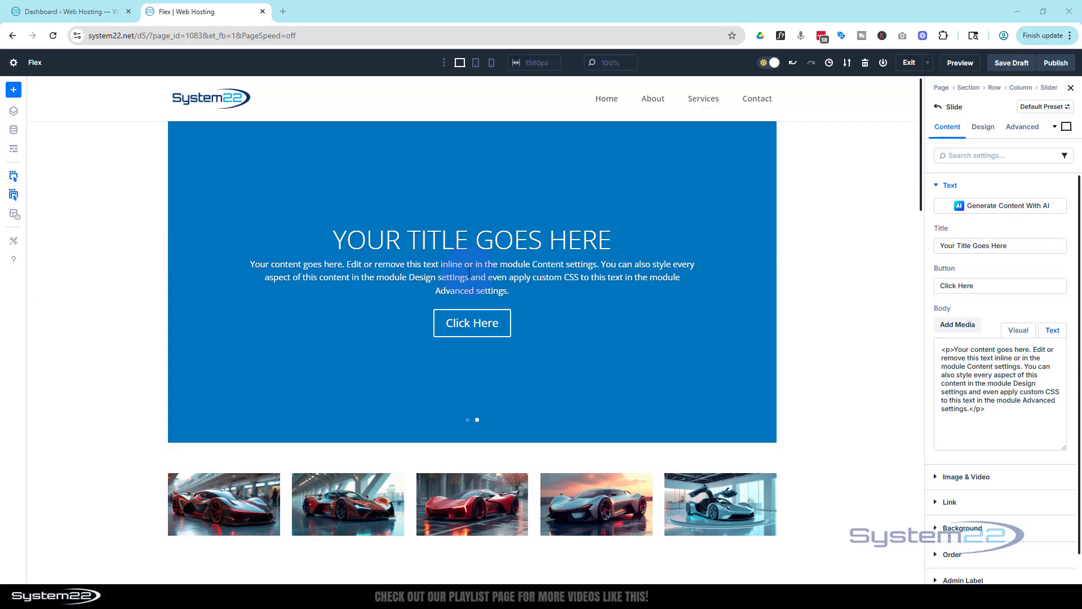
# Give the second slide's body three justified columns with a 30px gap and adjust the title's line height.
pyautogui.click(1000, 394)
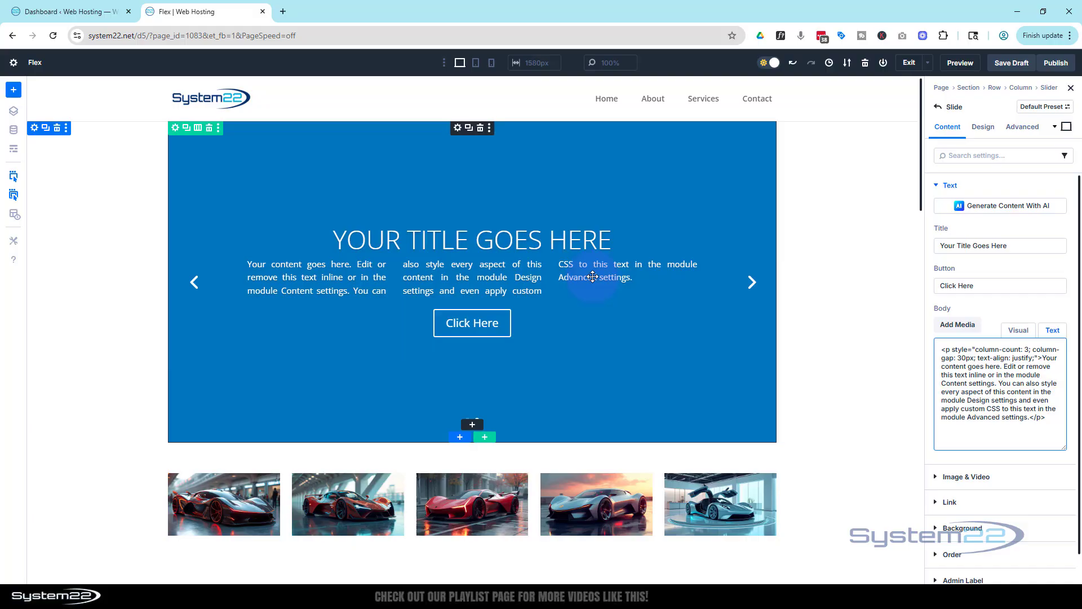
pyautogui.moveTo(449, 239)
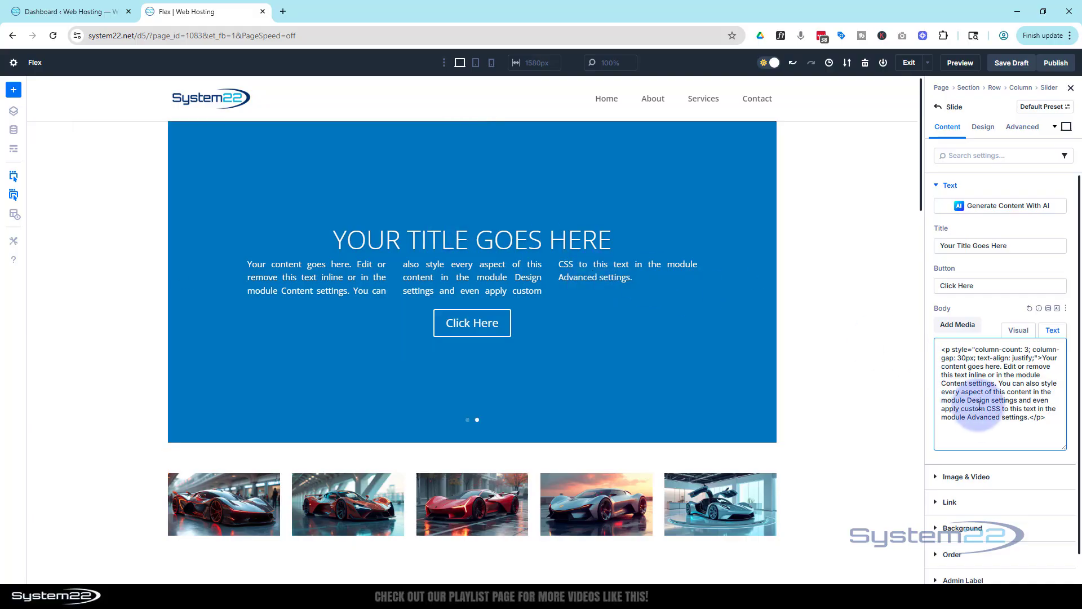
pyautogui.click(983, 126)
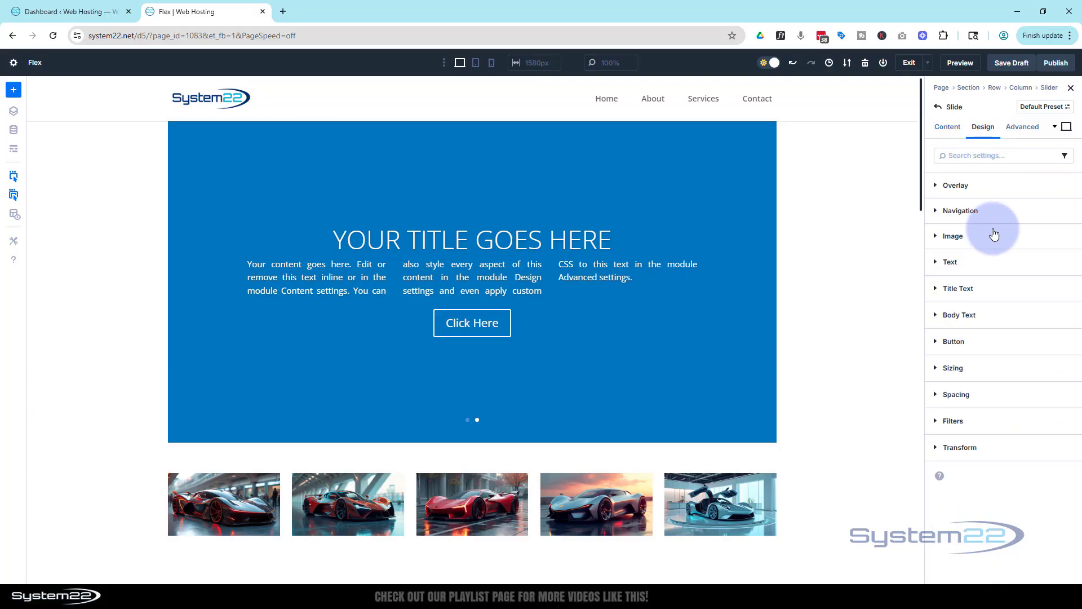
pyautogui.click(958, 288)
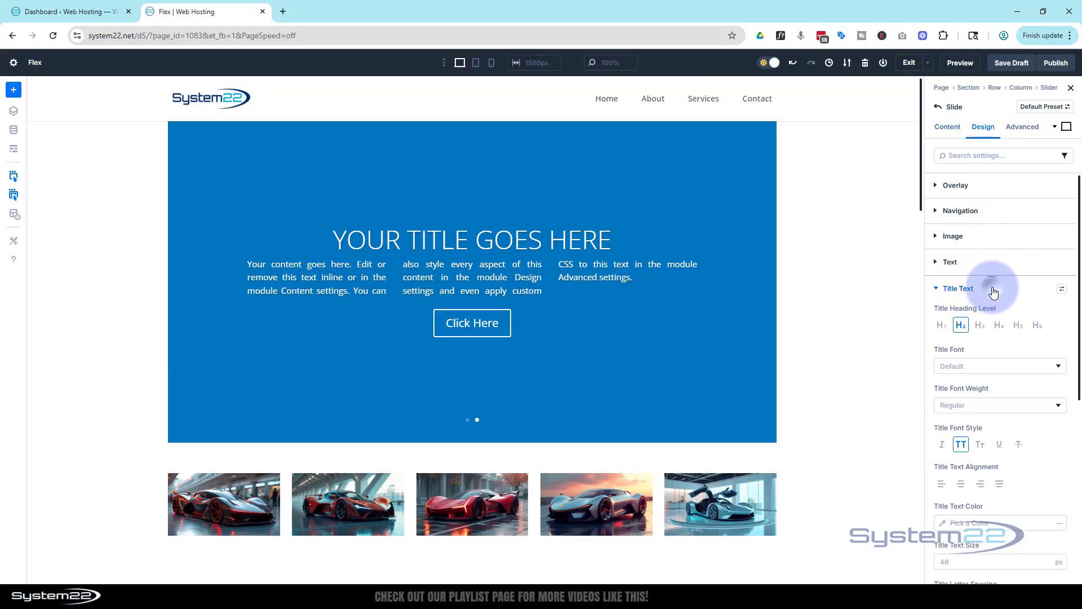
pyautogui.scroll(-3)
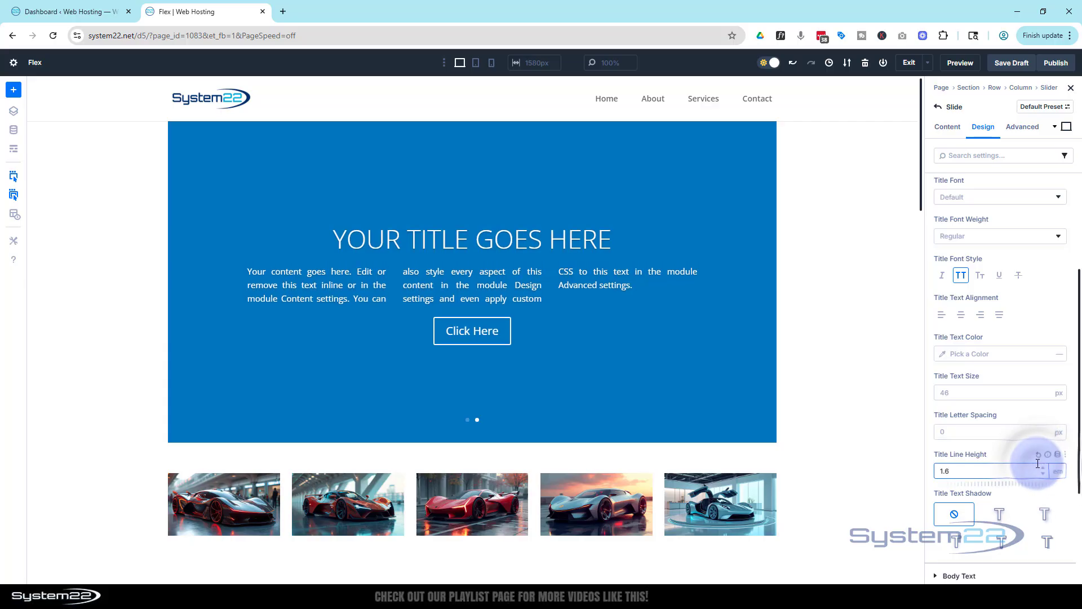
pyautogui.click(947, 126)
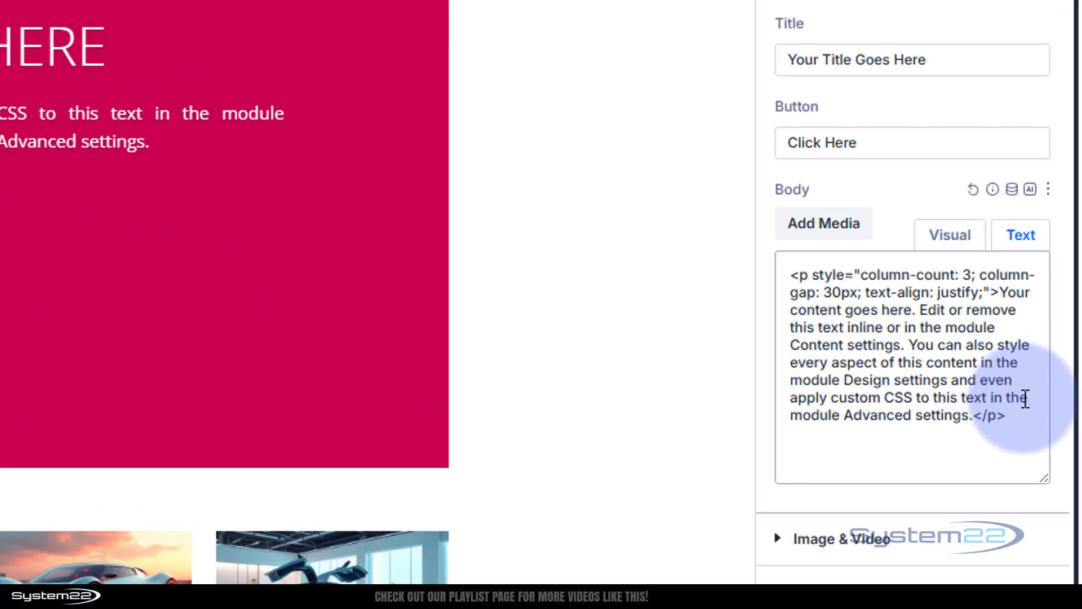
pyautogui.scroll(-3)
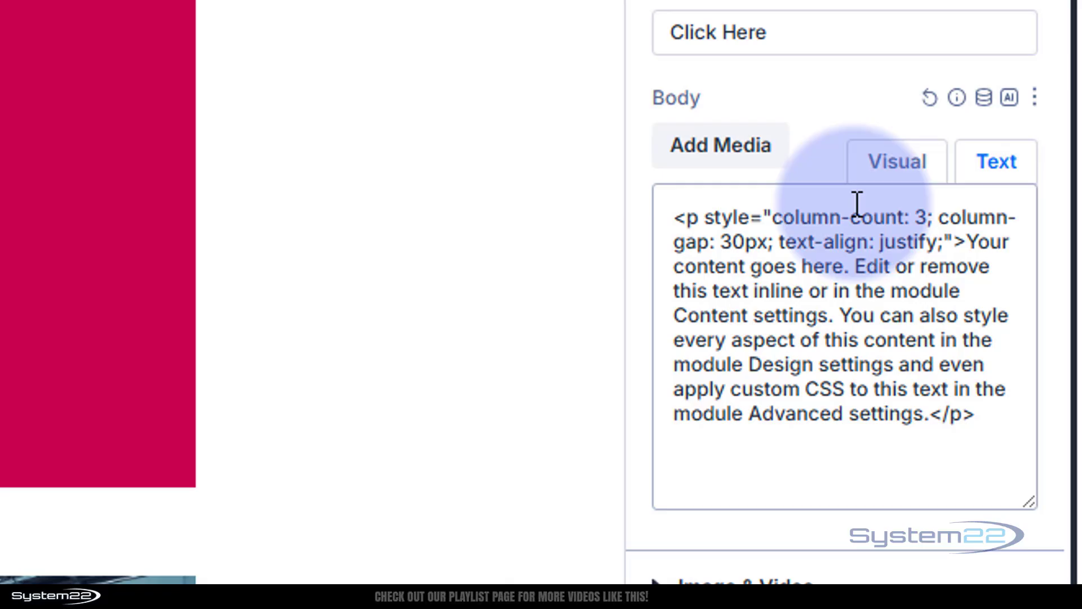
pyautogui.moveTo(998, 420)
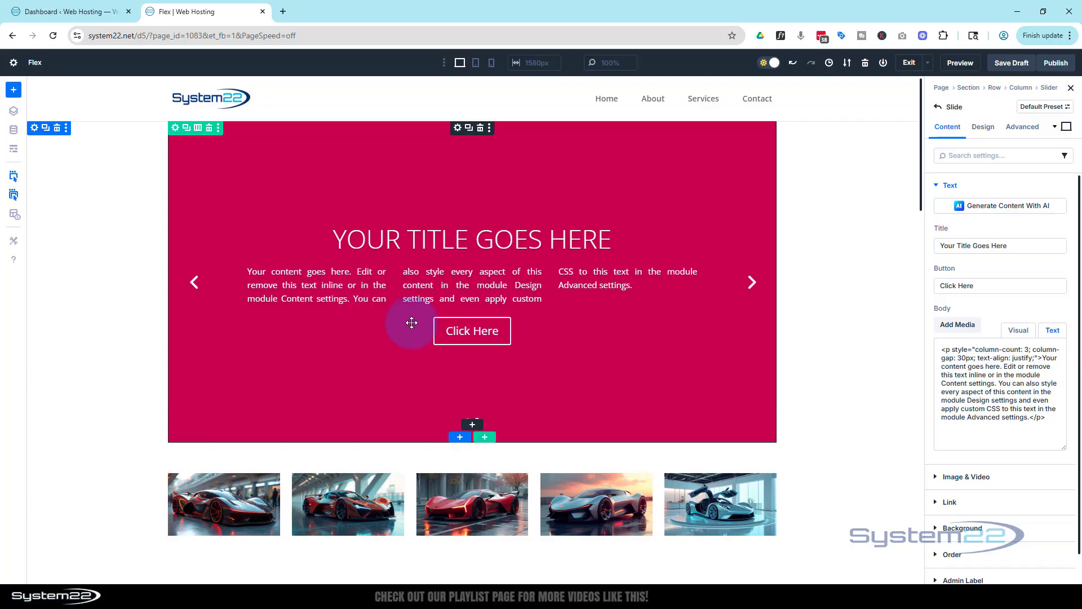
pyautogui.moveTo(623, 331)
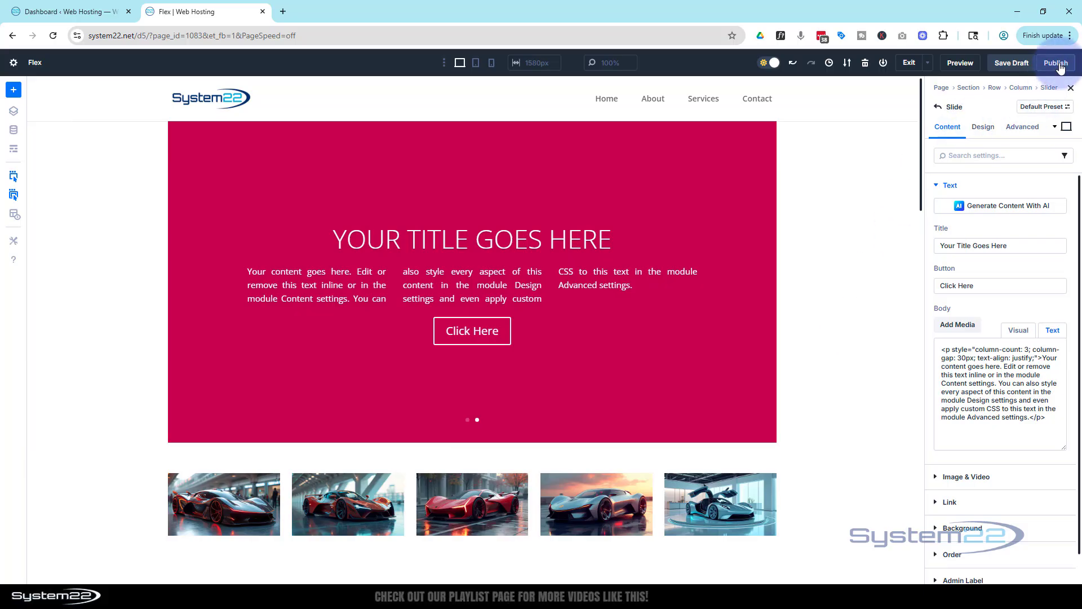
# Publish the page, preview it live, and flip between the blue and magenta slides with the arrows.
pyautogui.click(1055, 63)
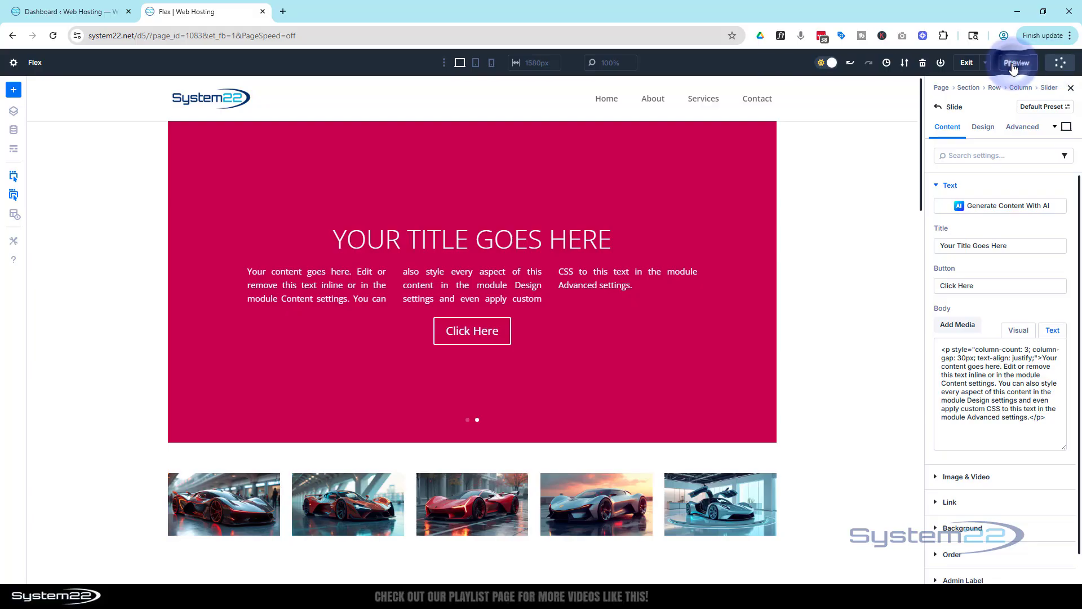
pyautogui.click(1016, 63)
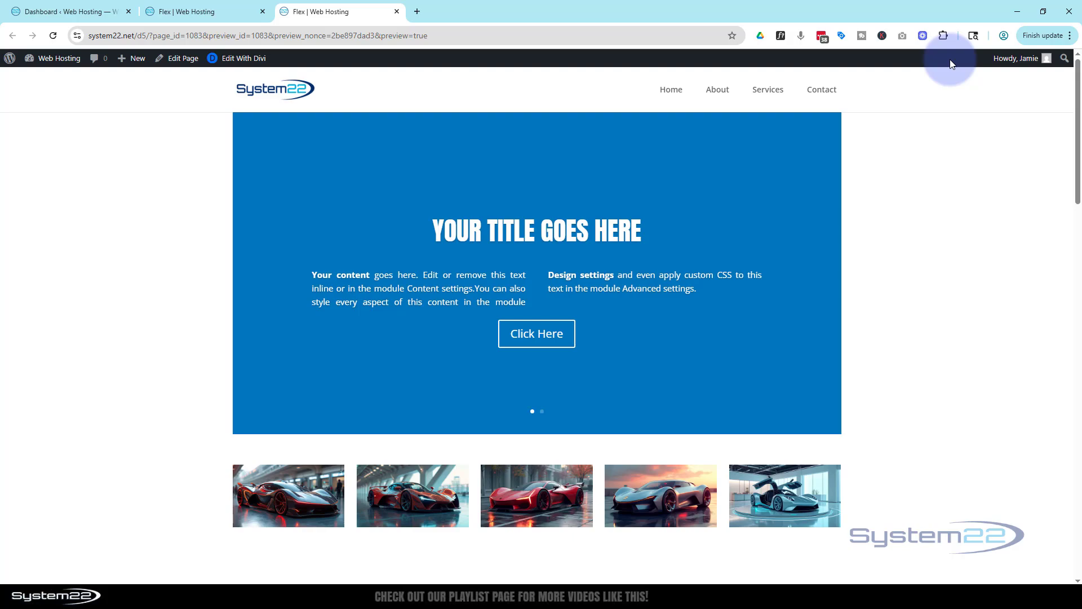
pyautogui.moveTo(818, 274)
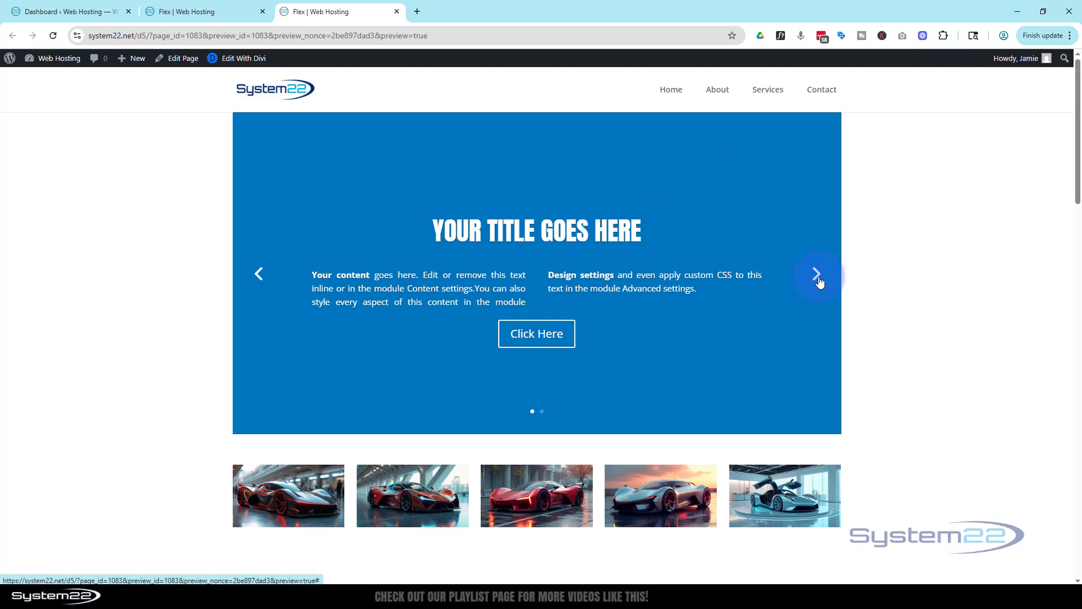
pyautogui.click(817, 274)
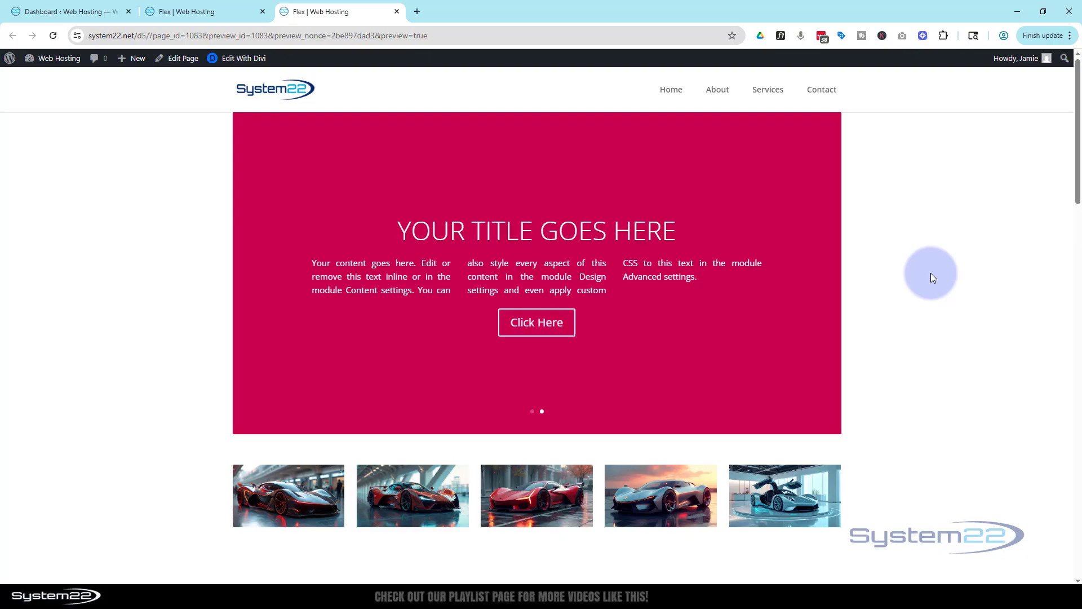
pyautogui.moveTo(930, 282)
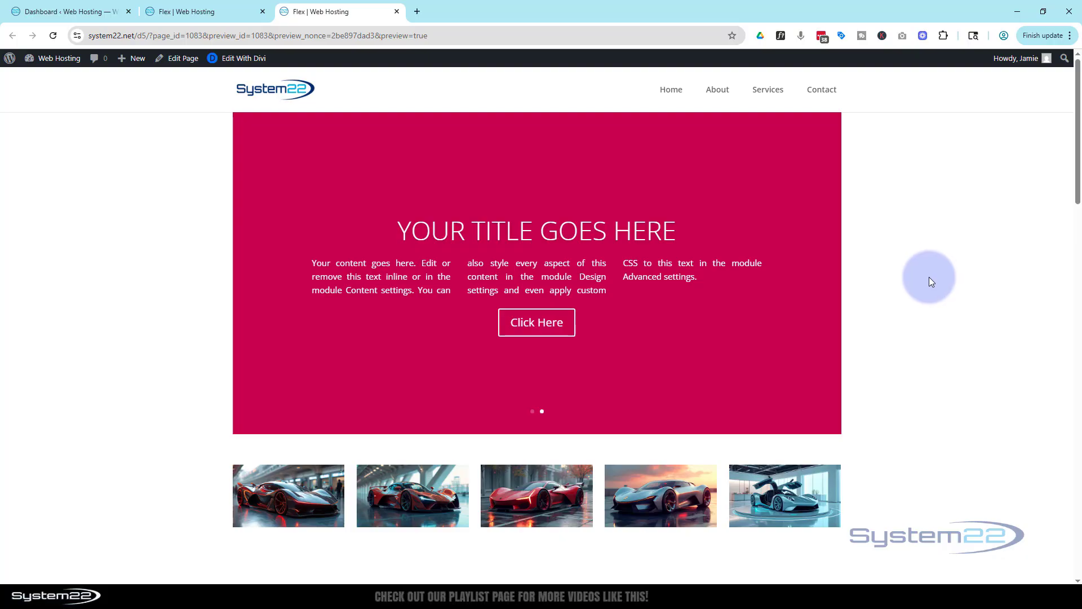
pyautogui.moveTo(522, 253)
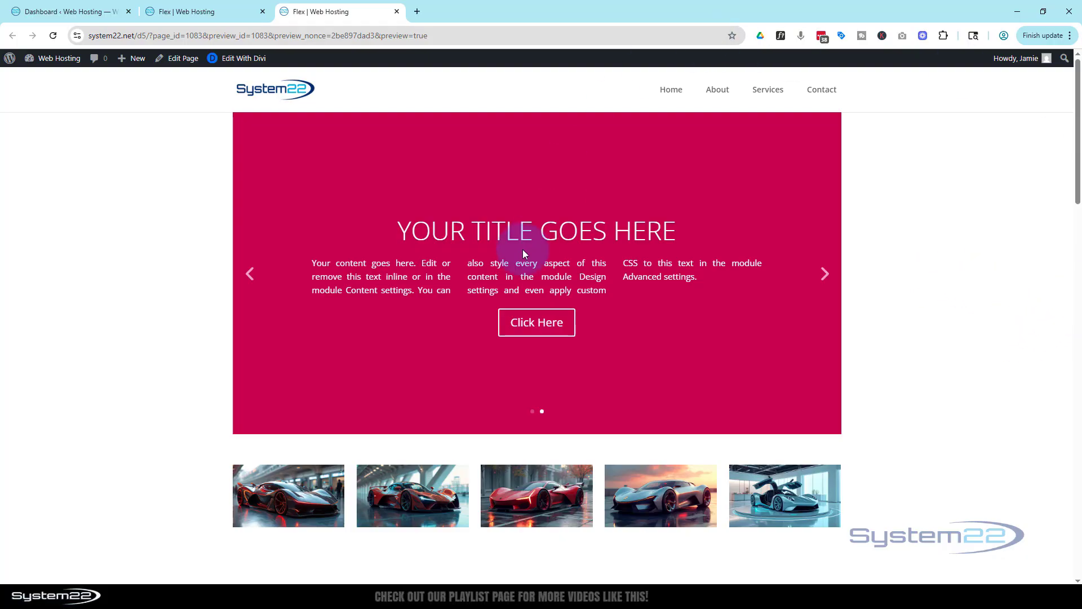
pyautogui.moveTo(749, 298)
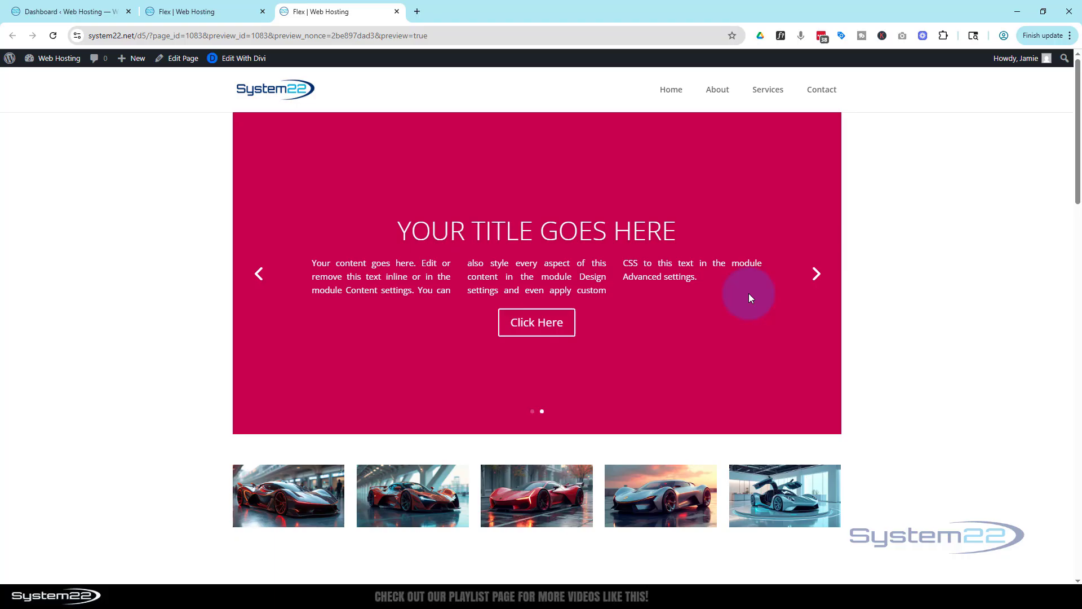
pyautogui.moveTo(949, 297)
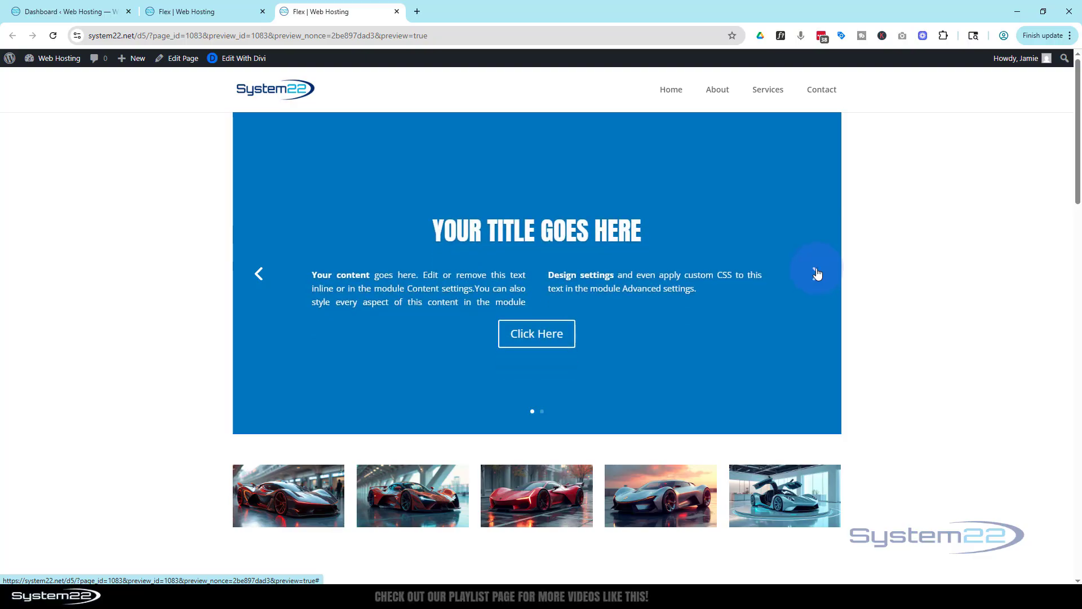
pyautogui.moveTo(985, 240)
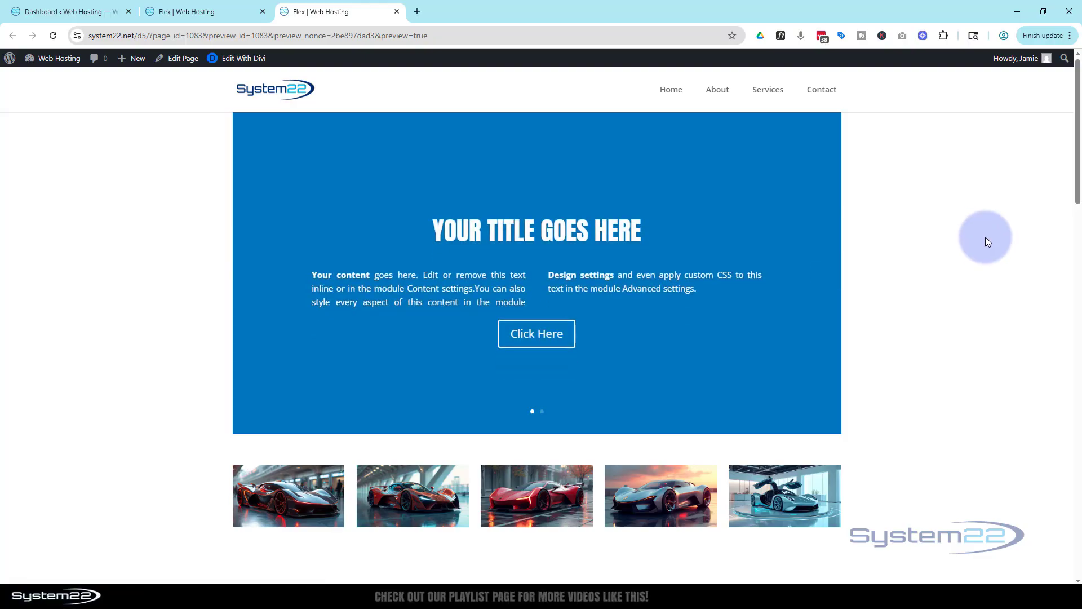
pyautogui.moveTo(501, 259)
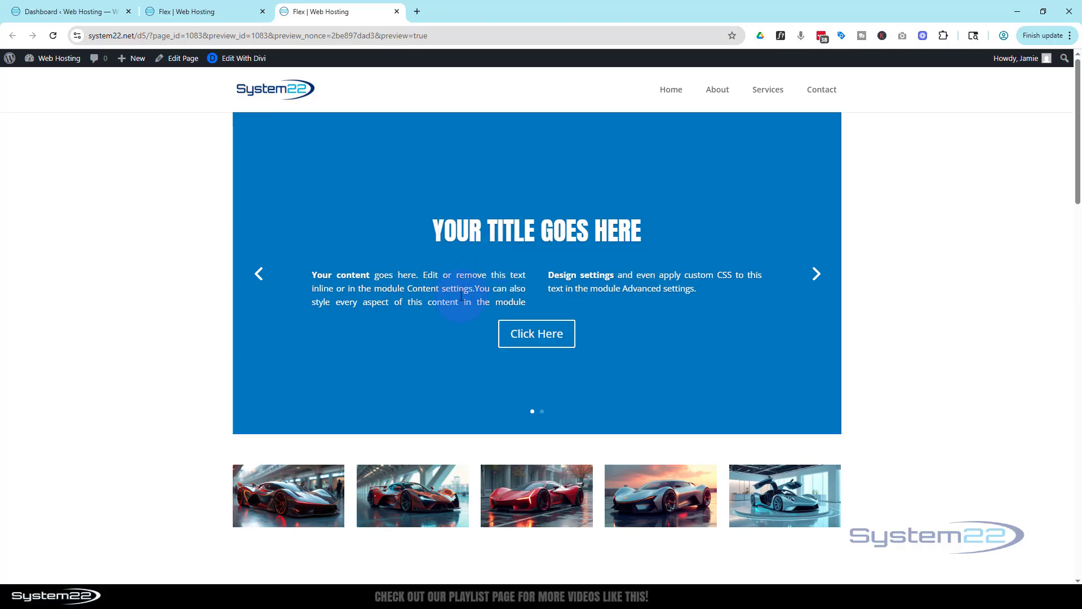
pyautogui.moveTo(461, 300)
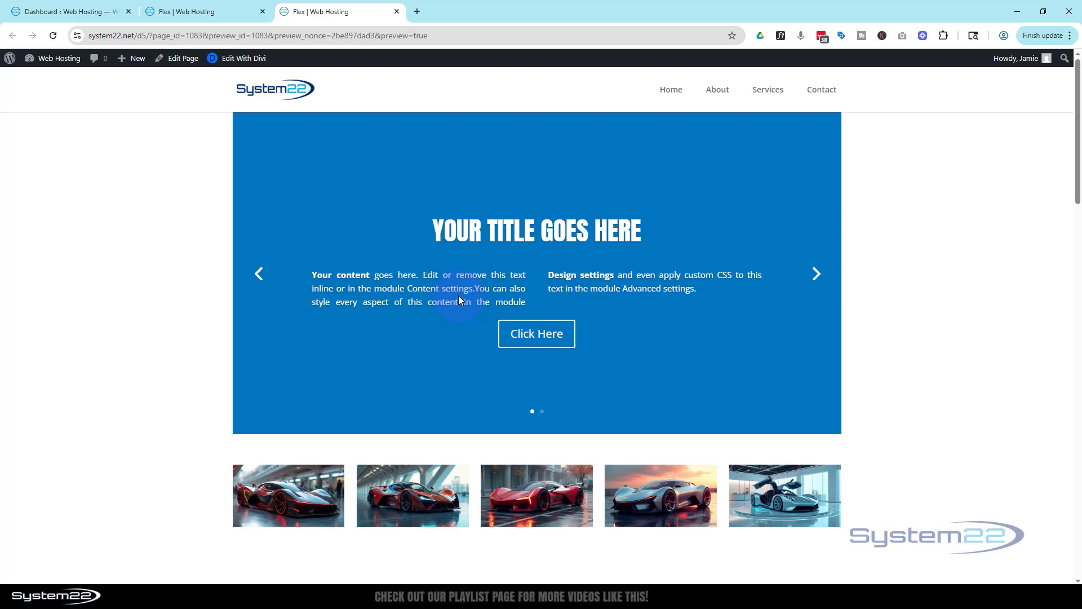
pyautogui.moveTo(712, 171)
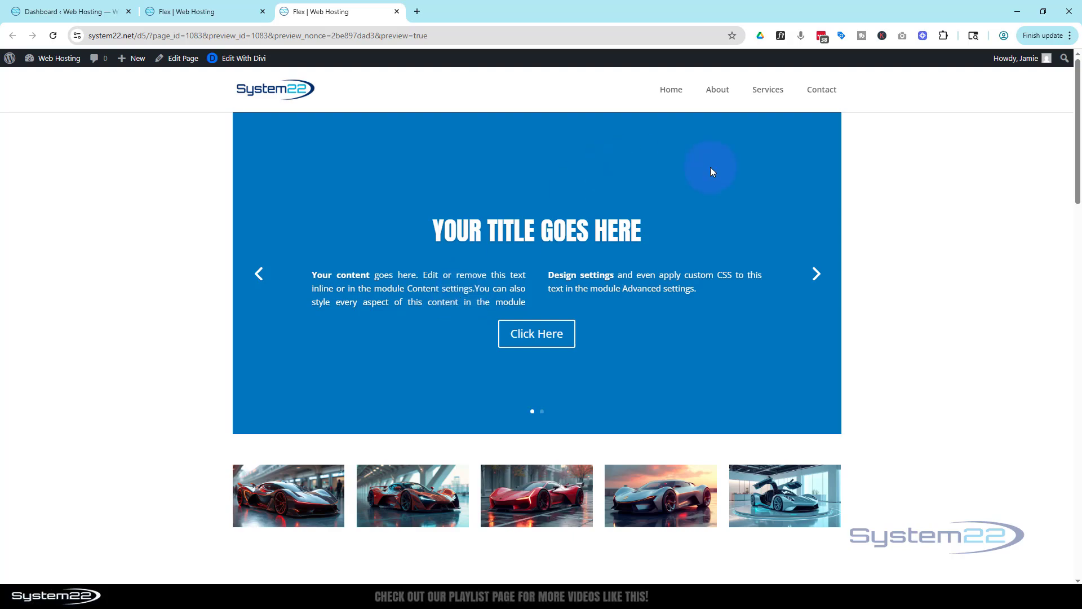
pyautogui.moveTo(967, 227)
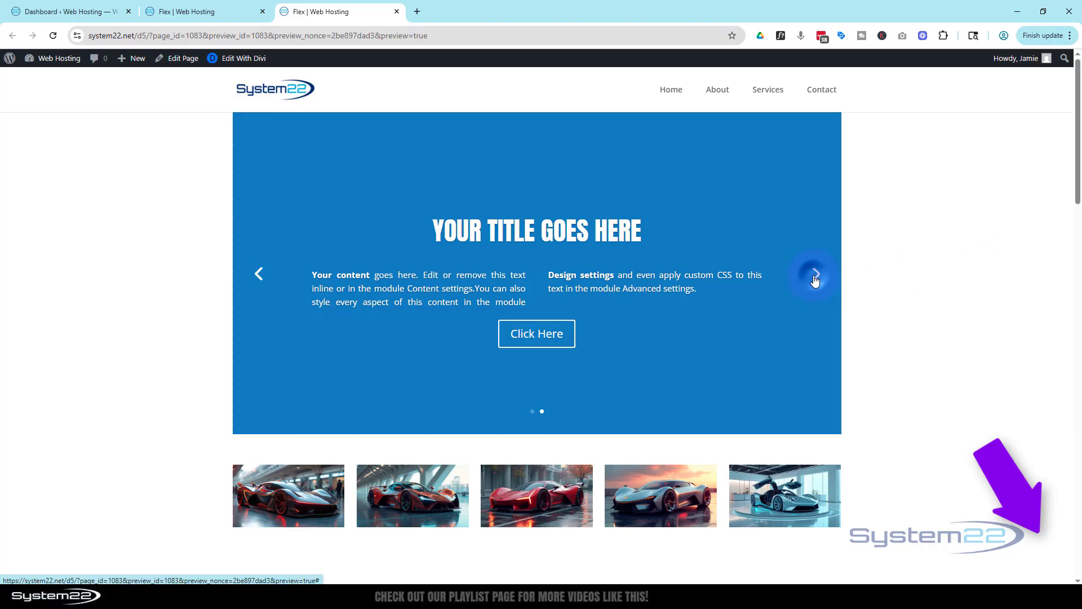
pyautogui.click(814, 274)
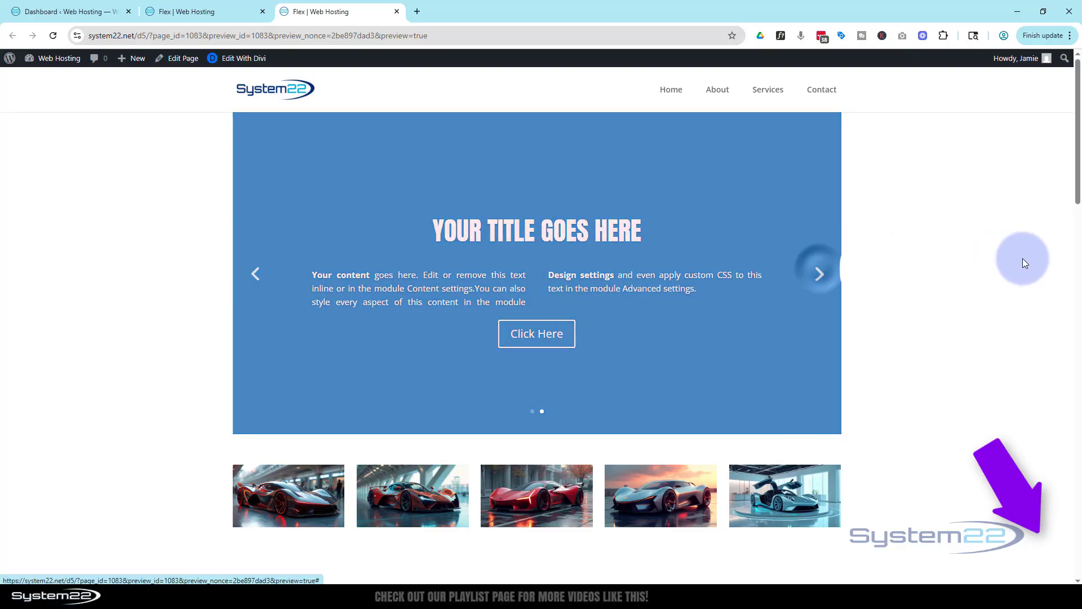
pyautogui.click(818, 274)
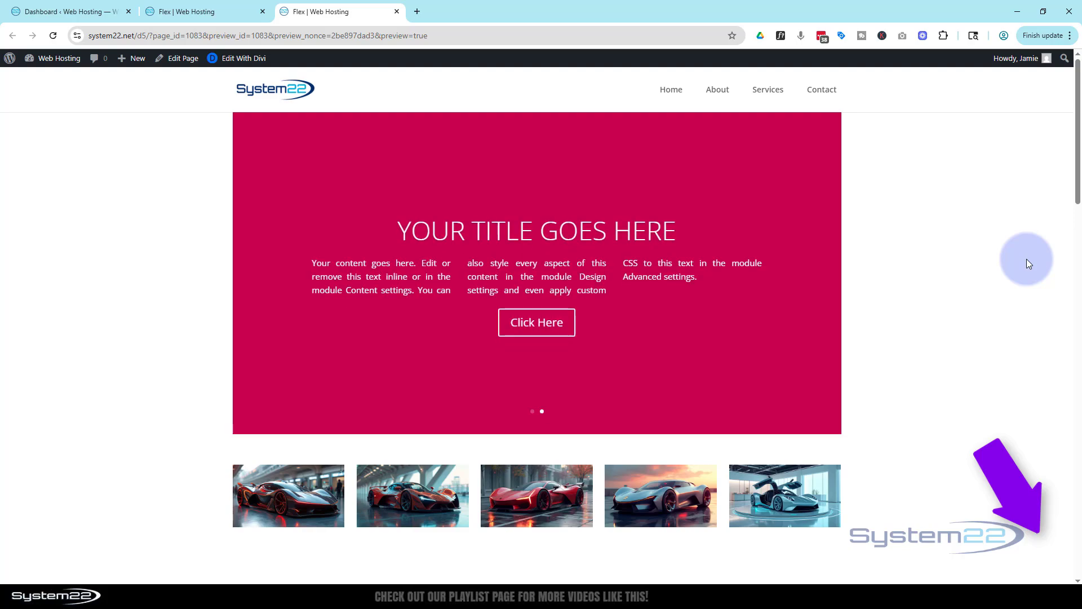